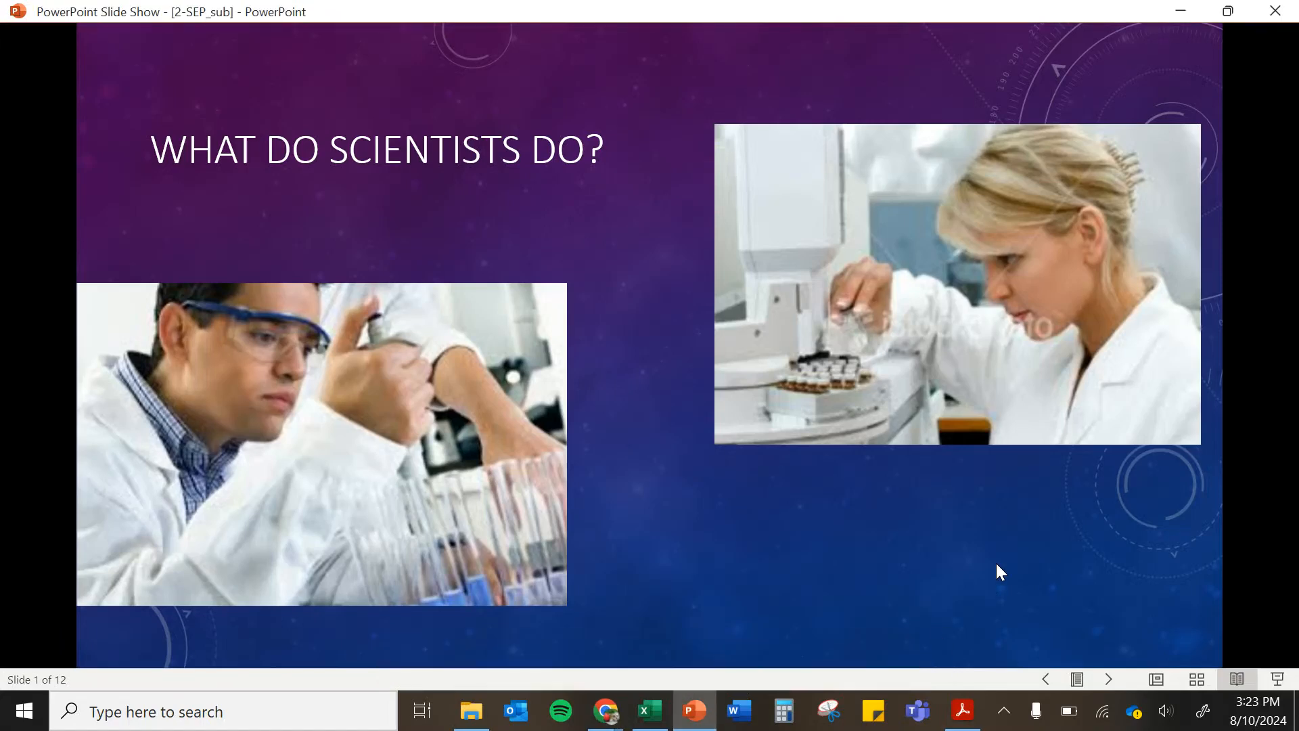
pyautogui.moveTo(1004, 563)
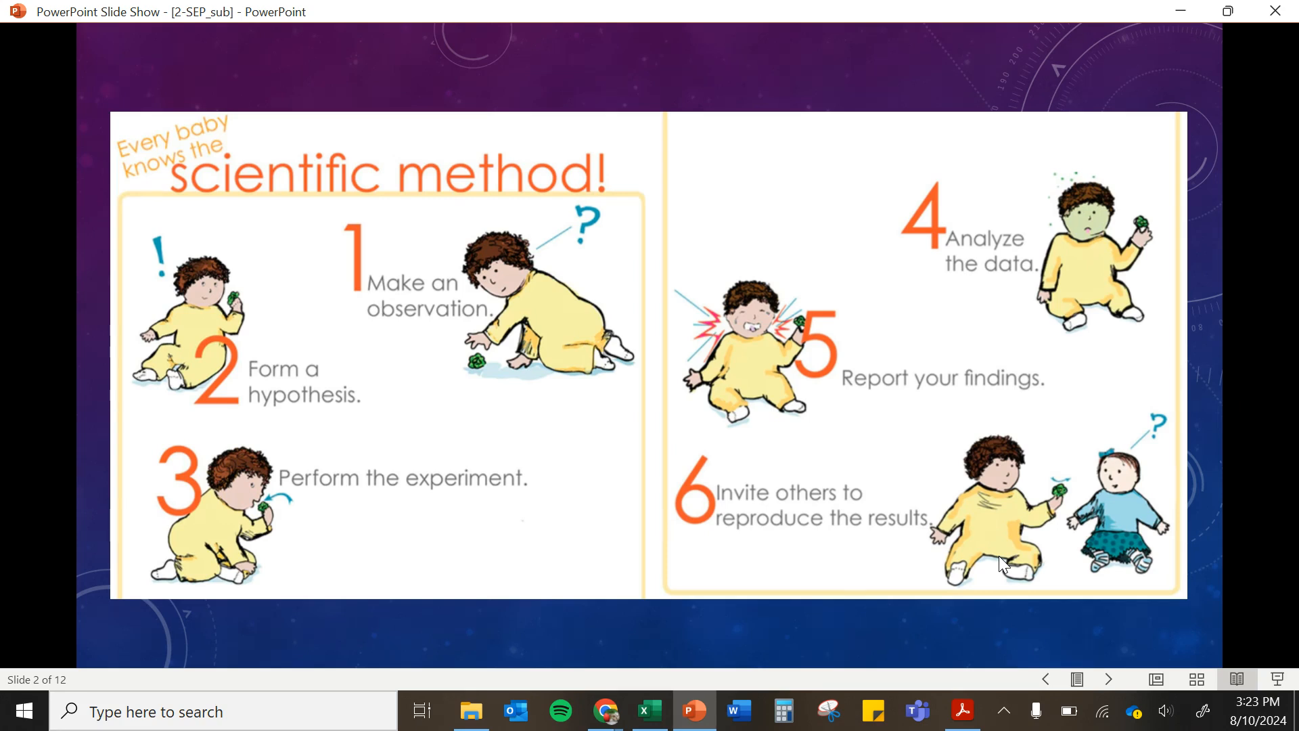
pyautogui.moveTo(570, 312)
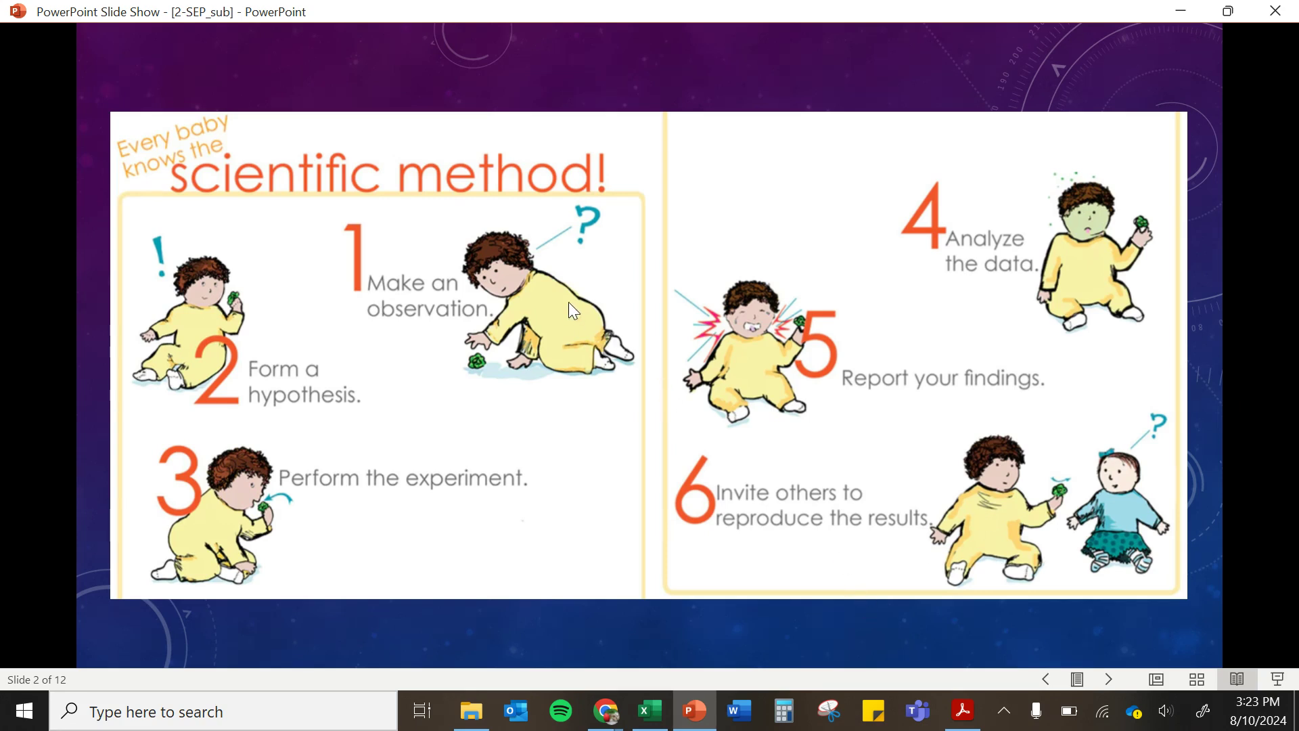
pyautogui.moveTo(959, 252)
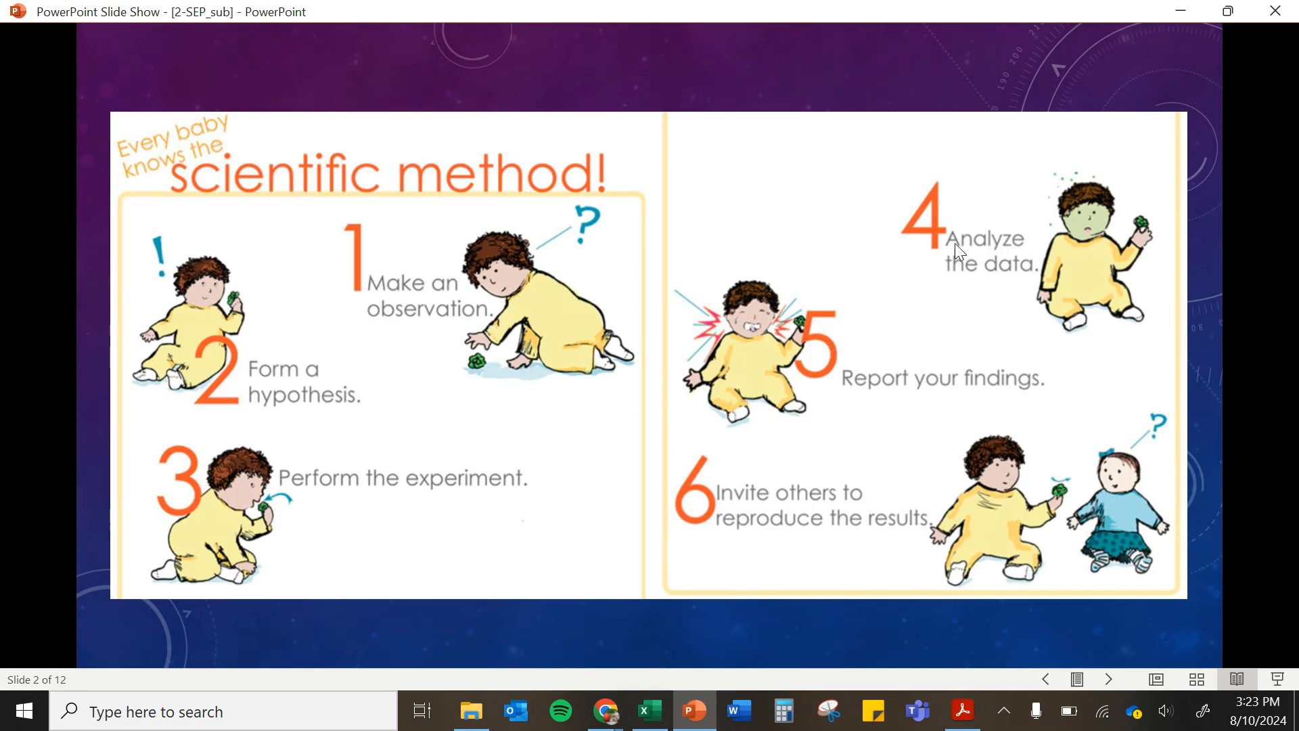
pyautogui.moveTo(1167, 514)
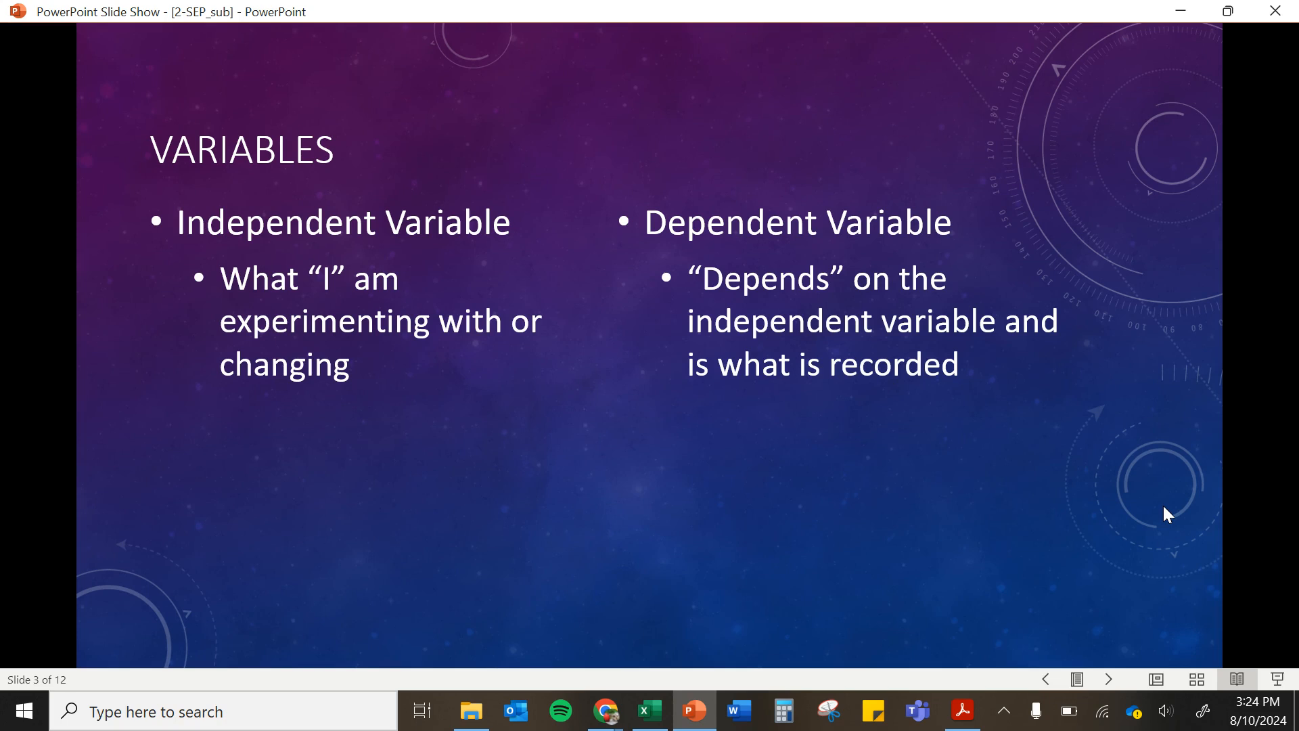
# Step: Advance to slide 4 on independent and dependent variables for the gum and fertilizer examples
pyautogui.press('Right')
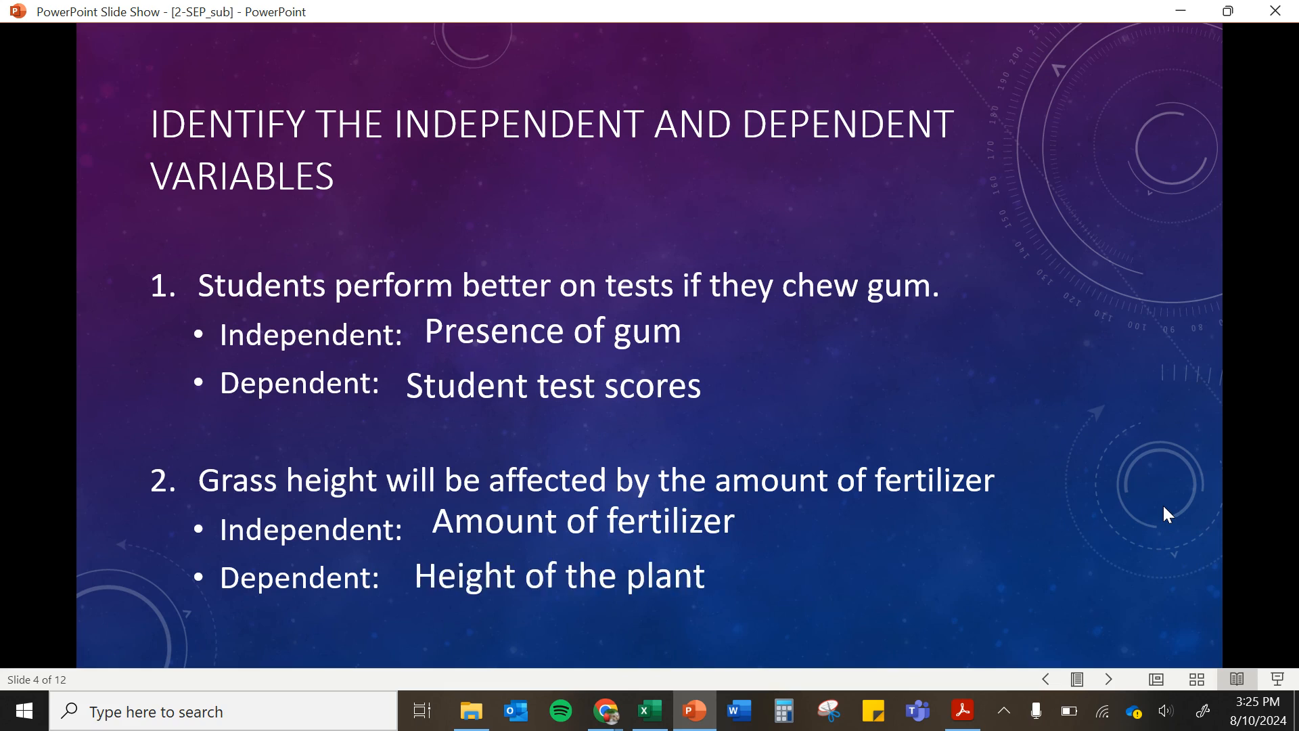
# Step: Advance toward slide 6, Identify the Constants, with the grass height and fertilizer example
pyautogui.press('Right')
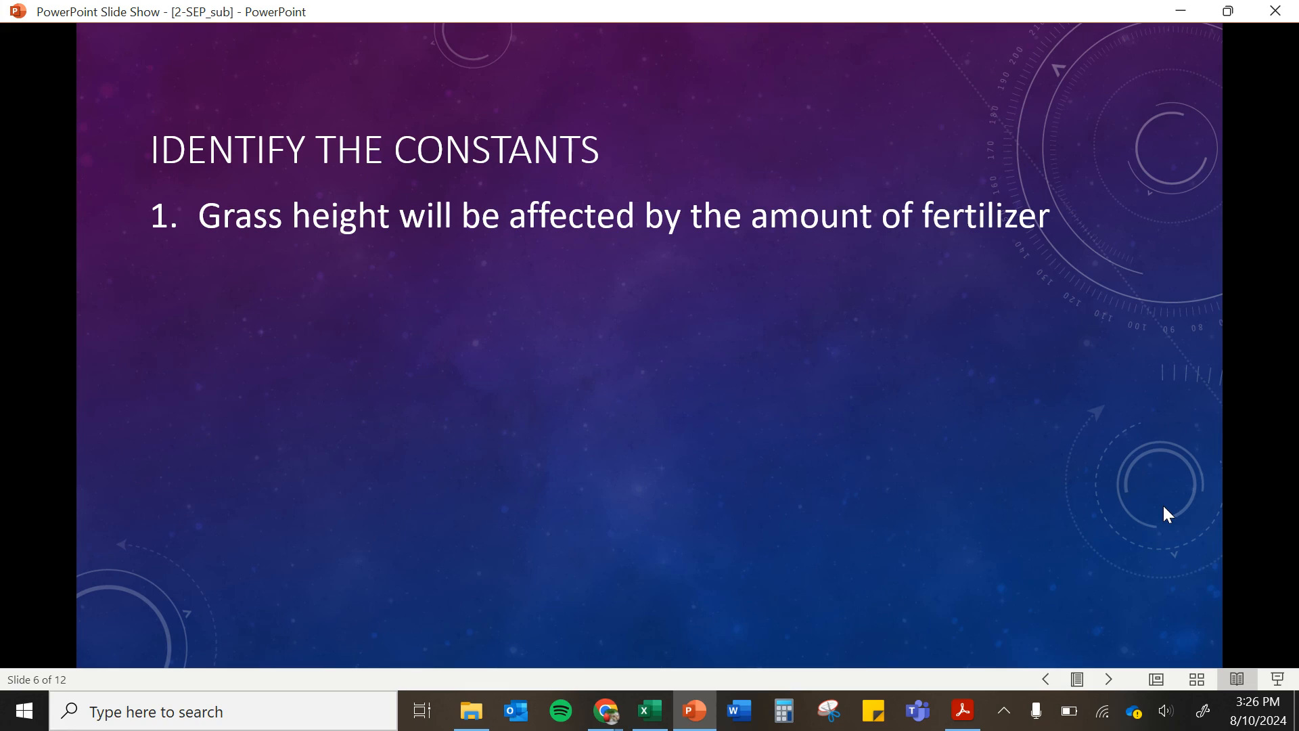
pyautogui.moveTo(281, 177)
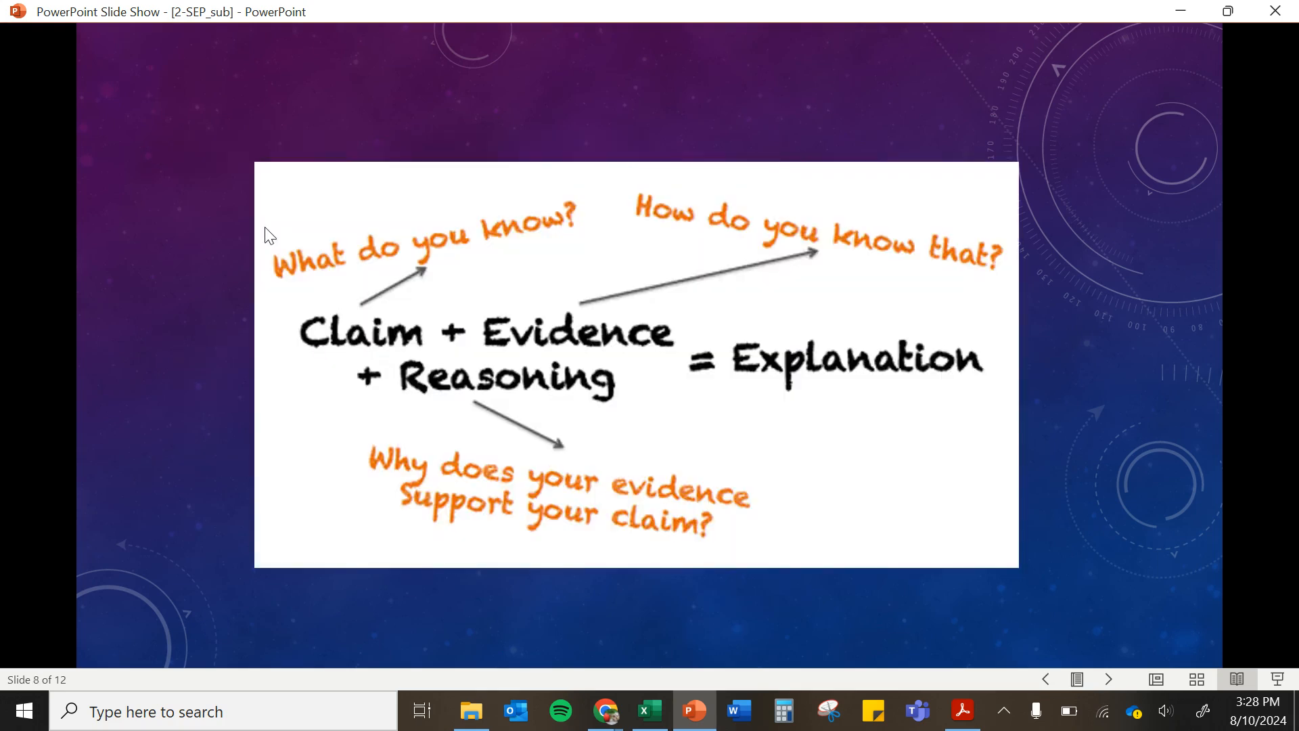
pyautogui.moveTo(479, 190)
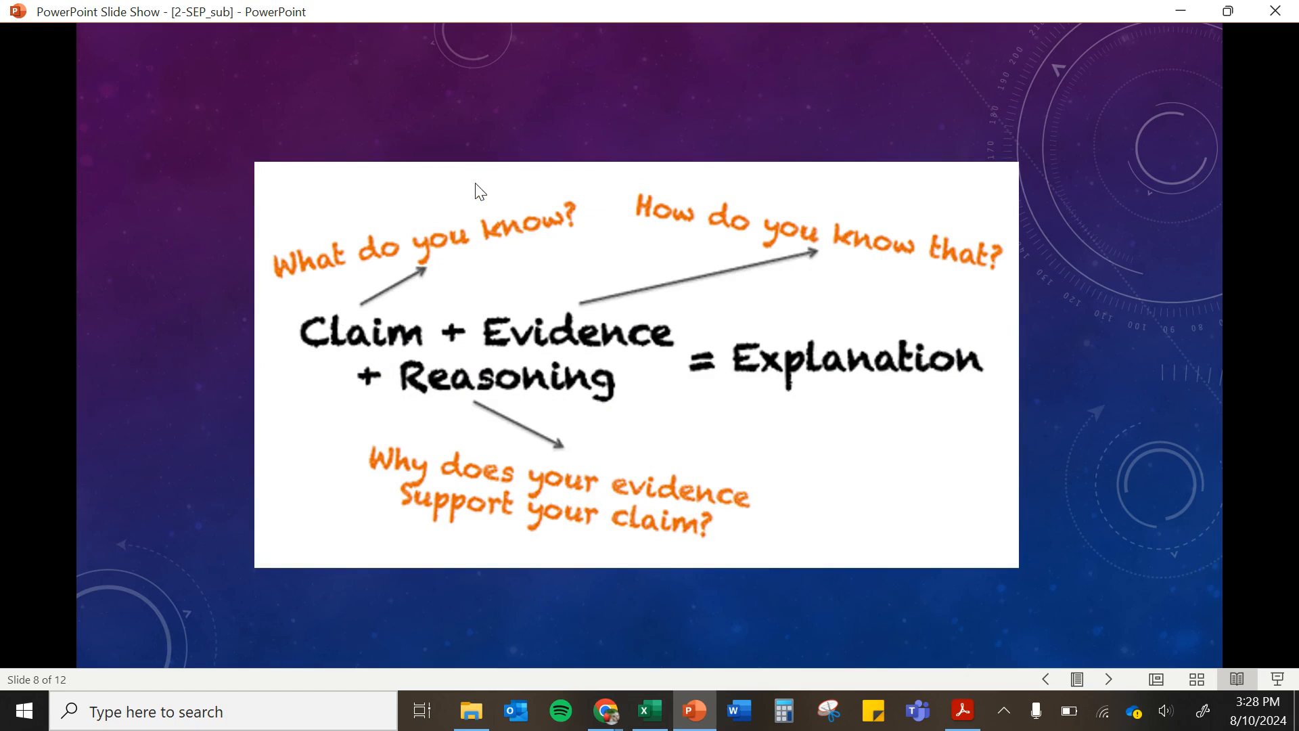
pyautogui.moveTo(598, 302)
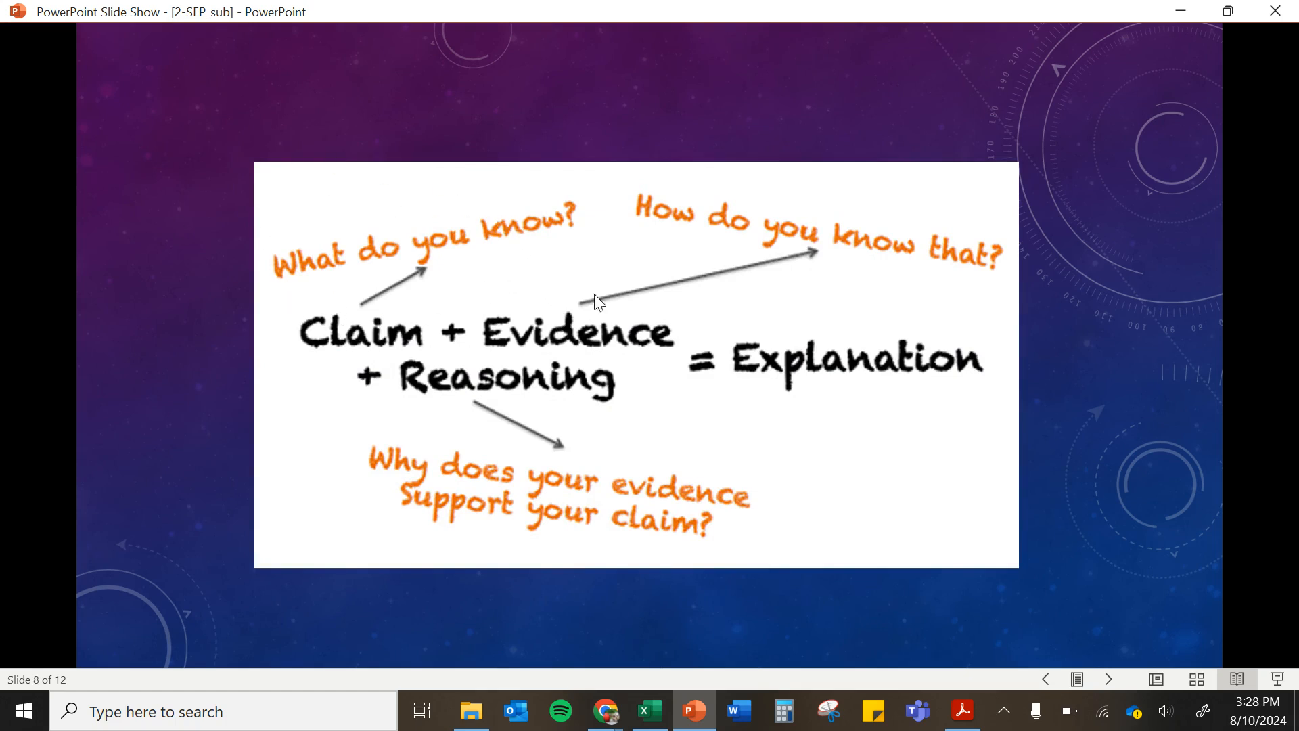
pyautogui.moveTo(303, 306)
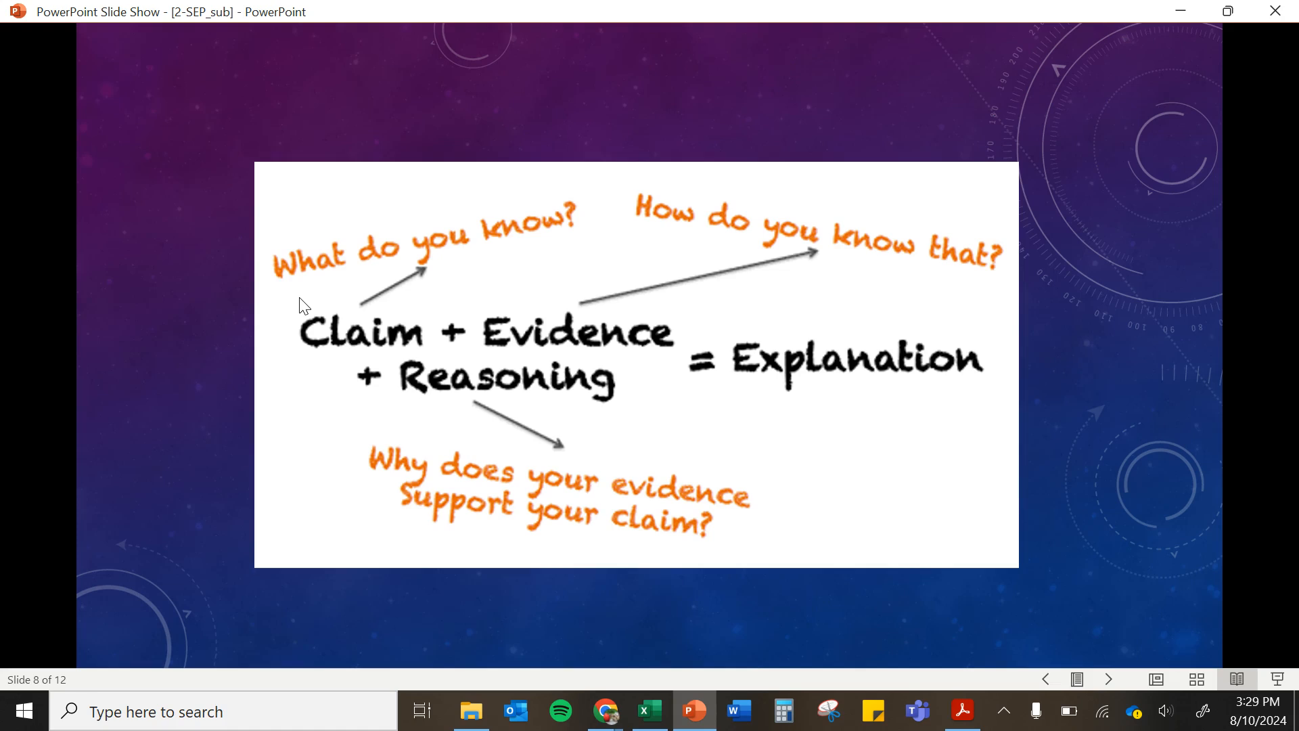
pyautogui.moveTo(460, 269)
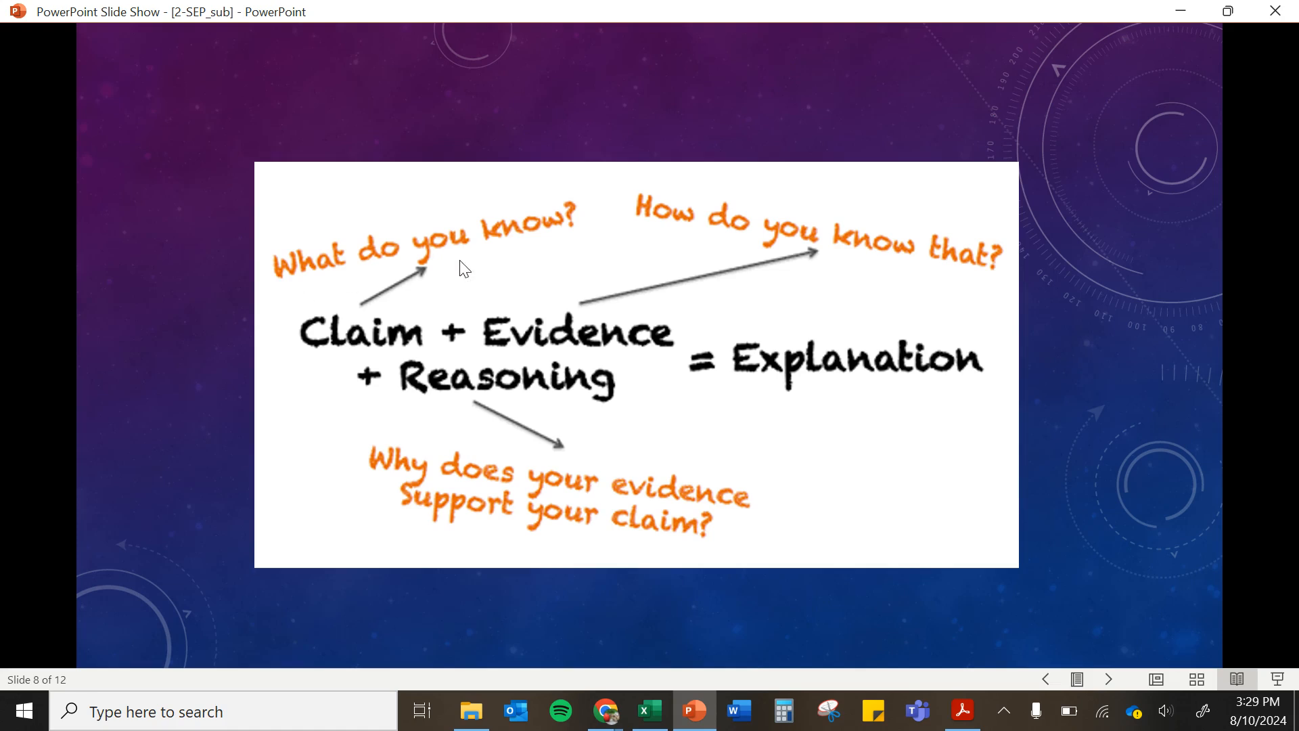
pyautogui.moveTo(677, 173)
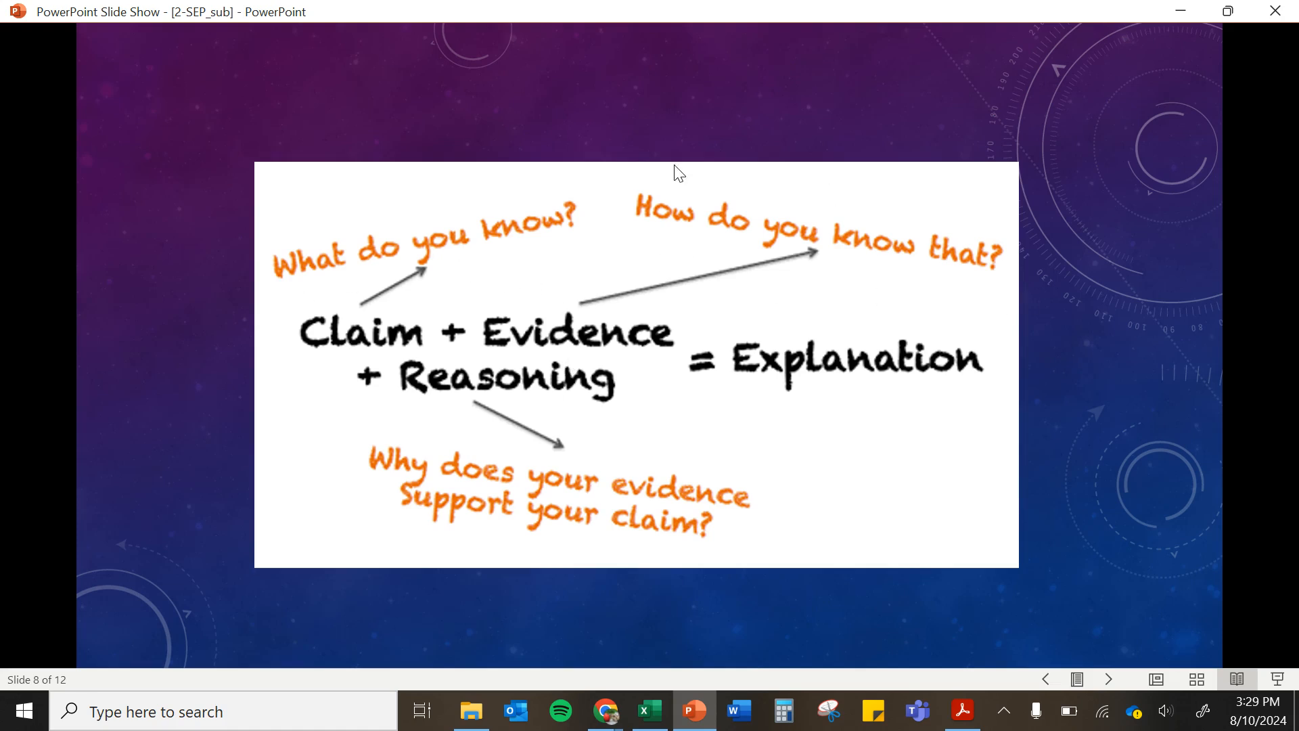
pyautogui.moveTo(647, 357)
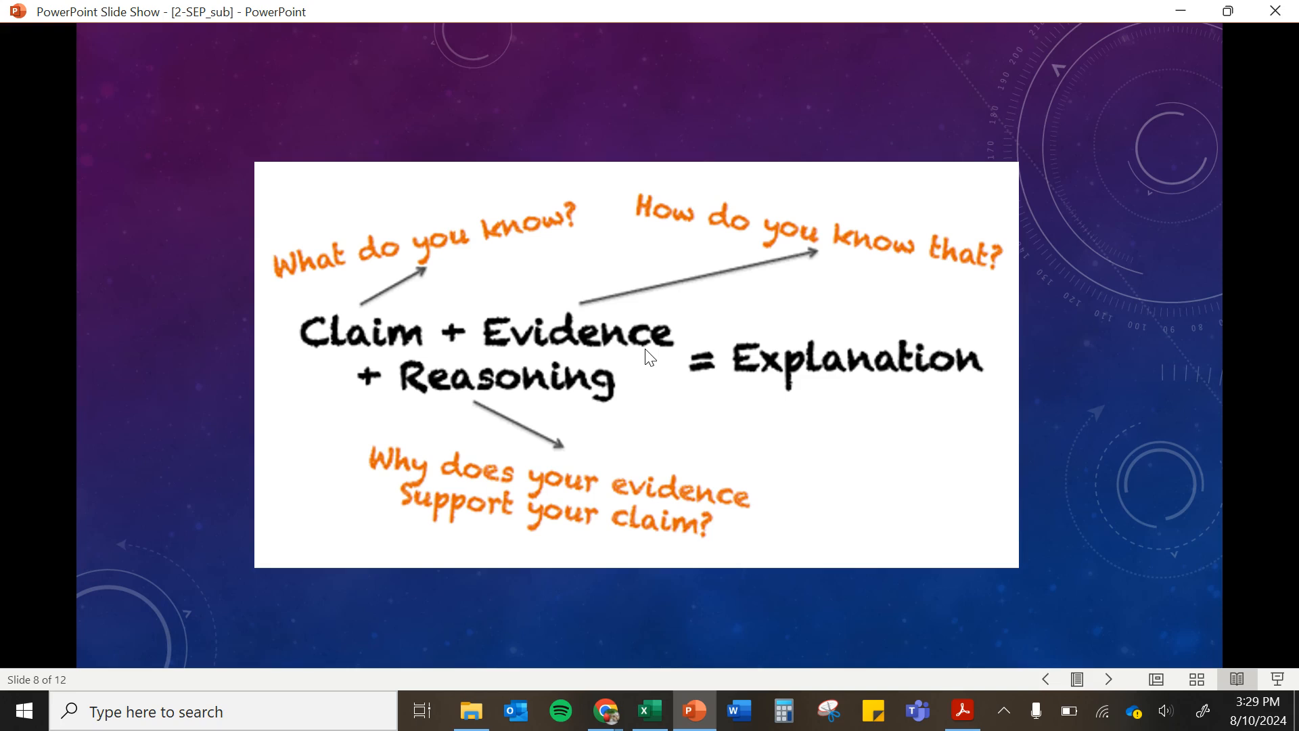
pyautogui.moveTo(770, 391)
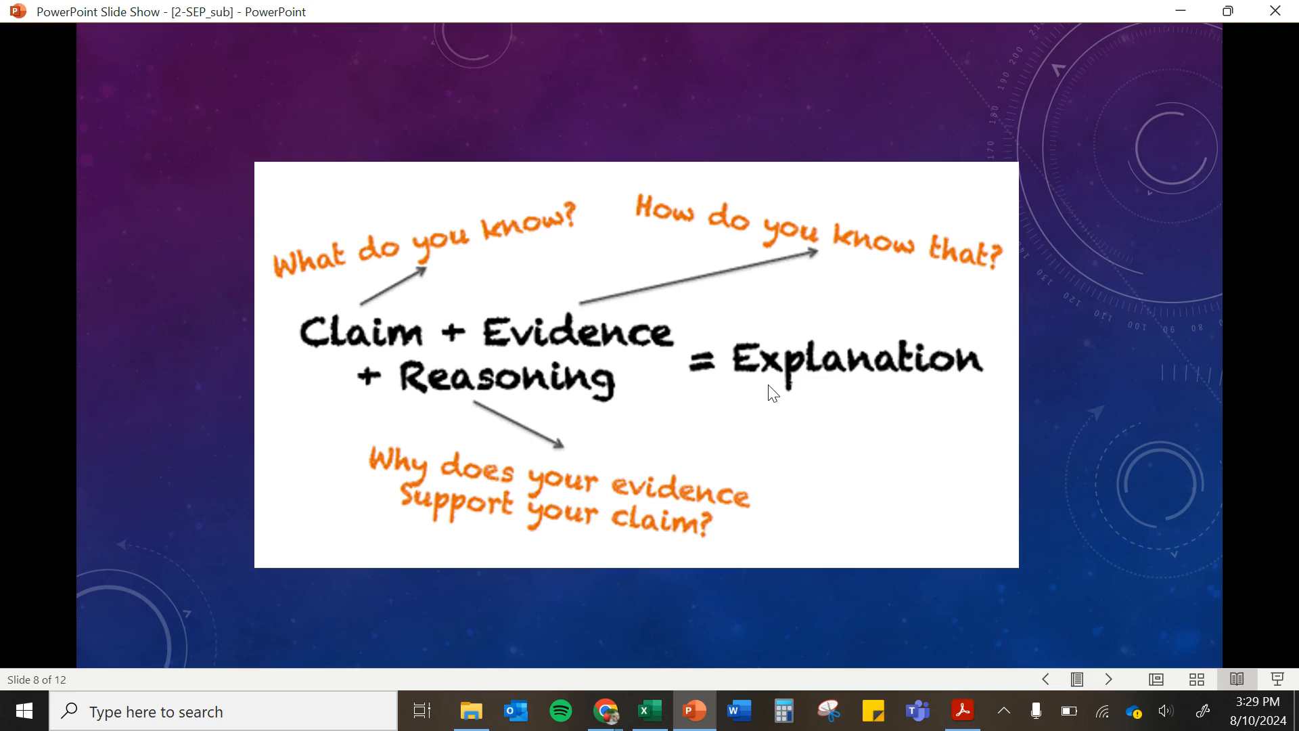
pyautogui.moveTo(440, 341)
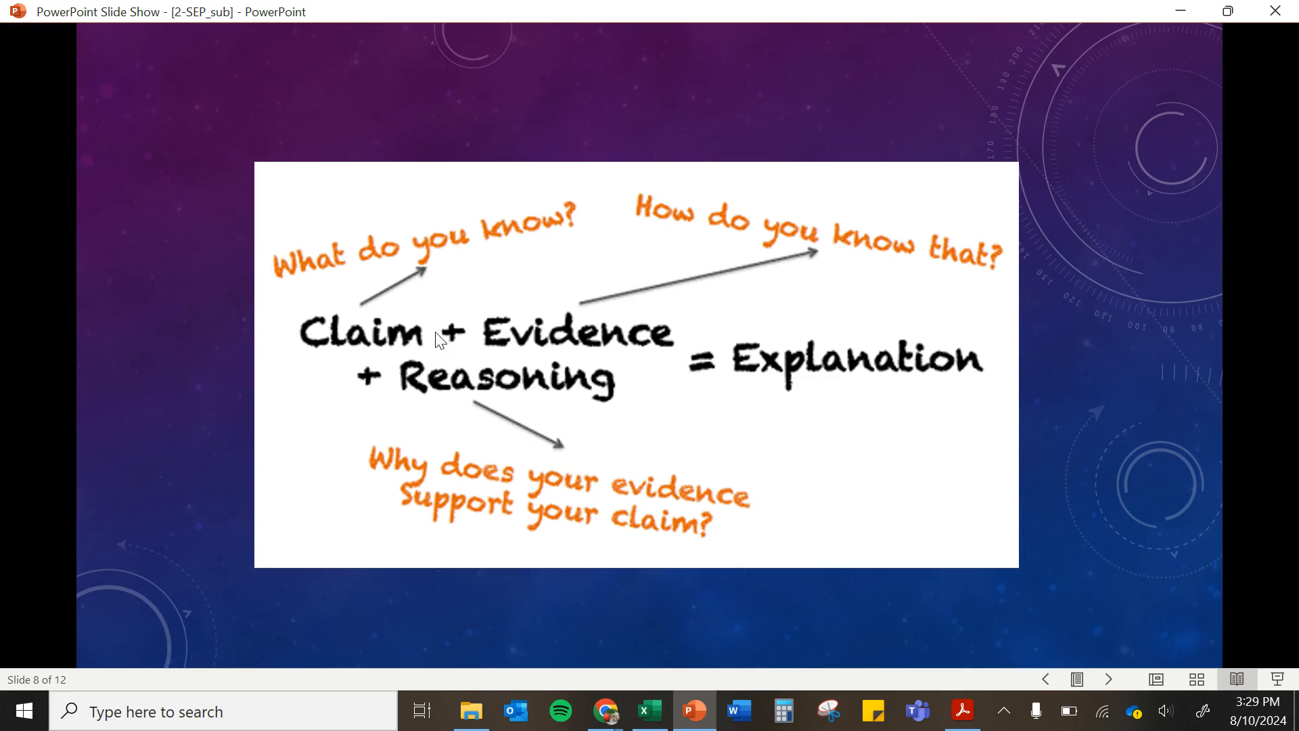
pyautogui.moveTo(504, 322)
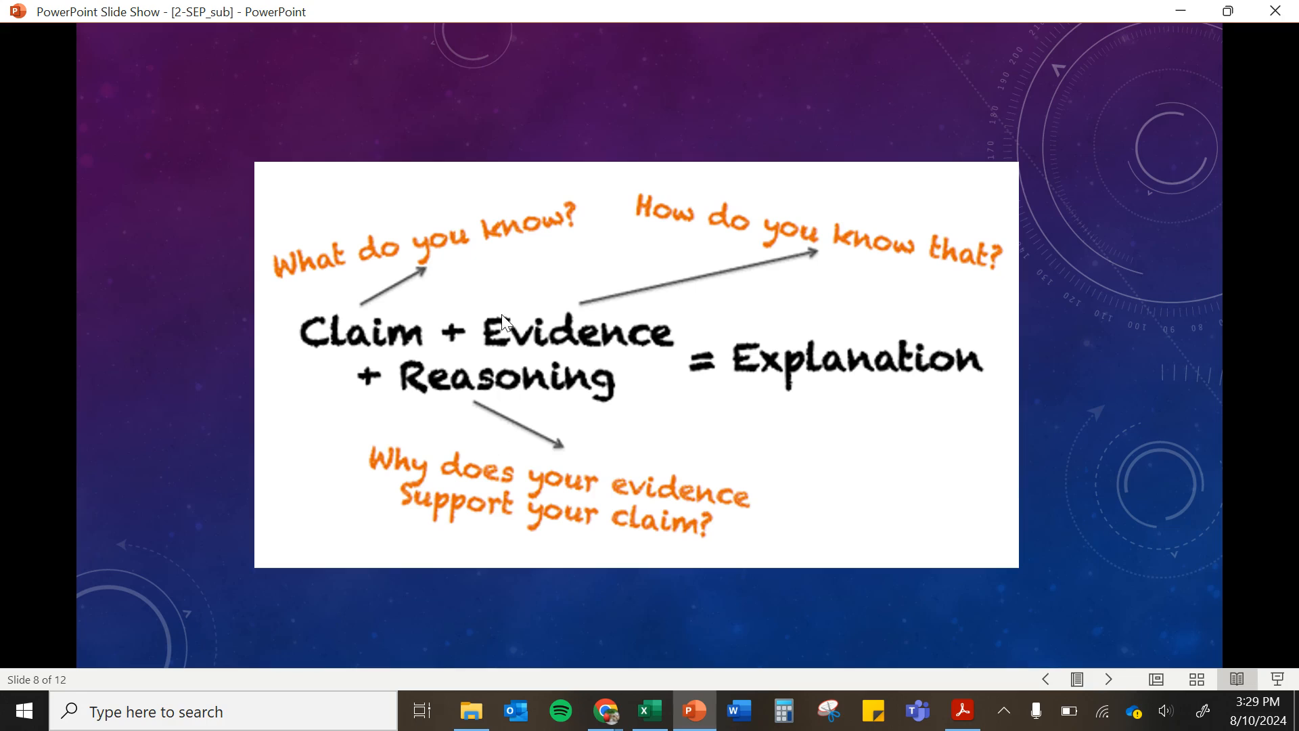
pyautogui.moveTo(788, 272)
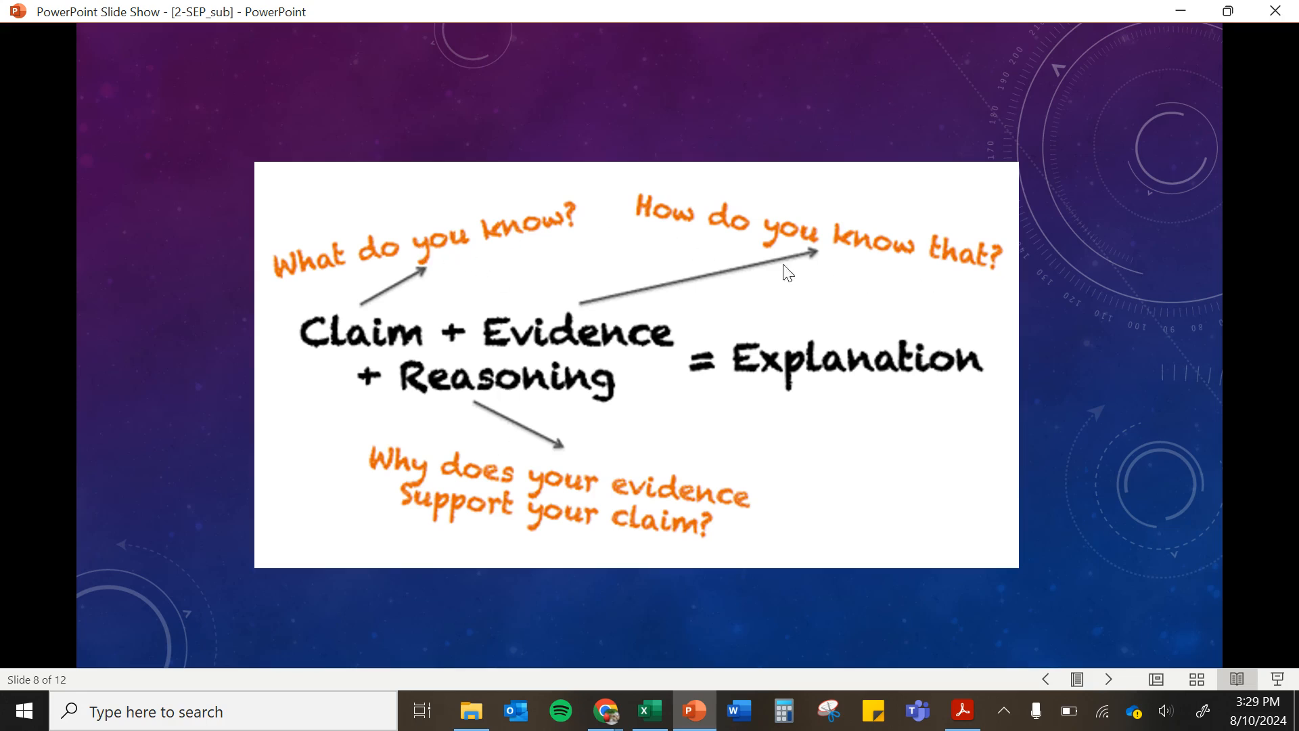
pyautogui.moveTo(398, 237)
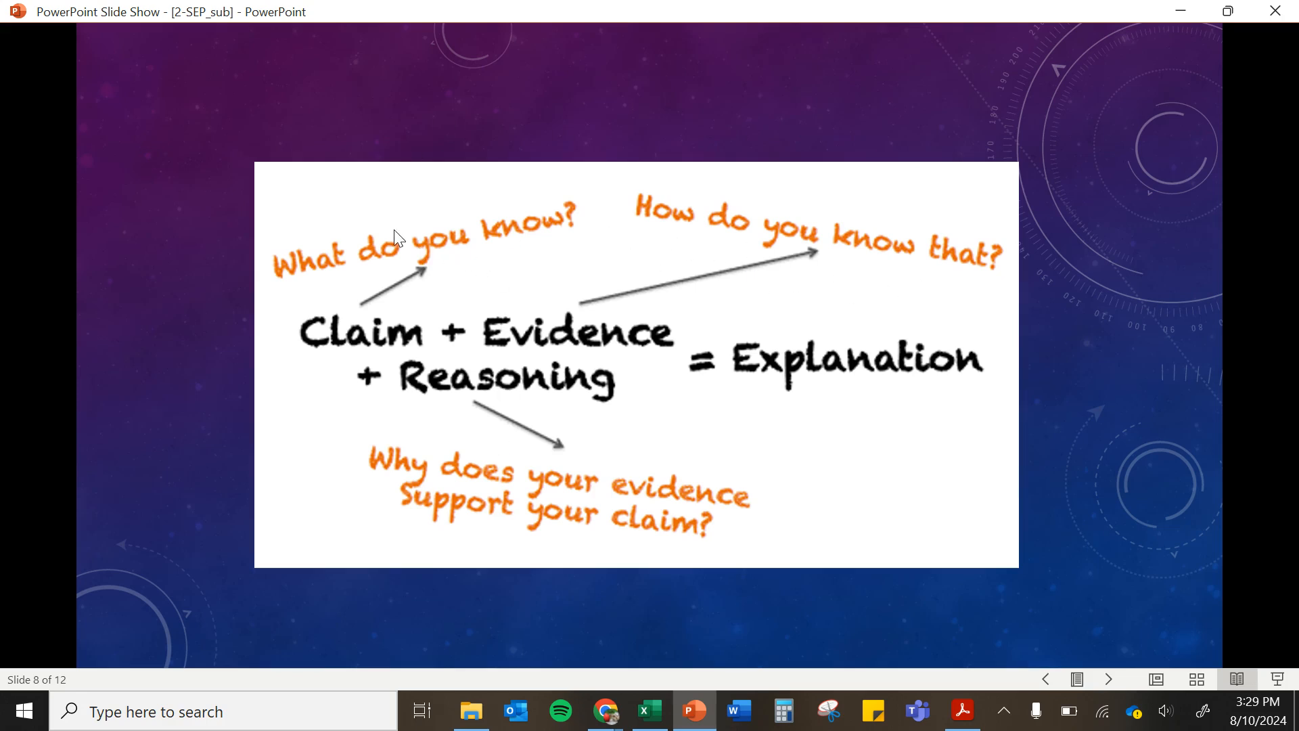
pyautogui.moveTo(578, 350)
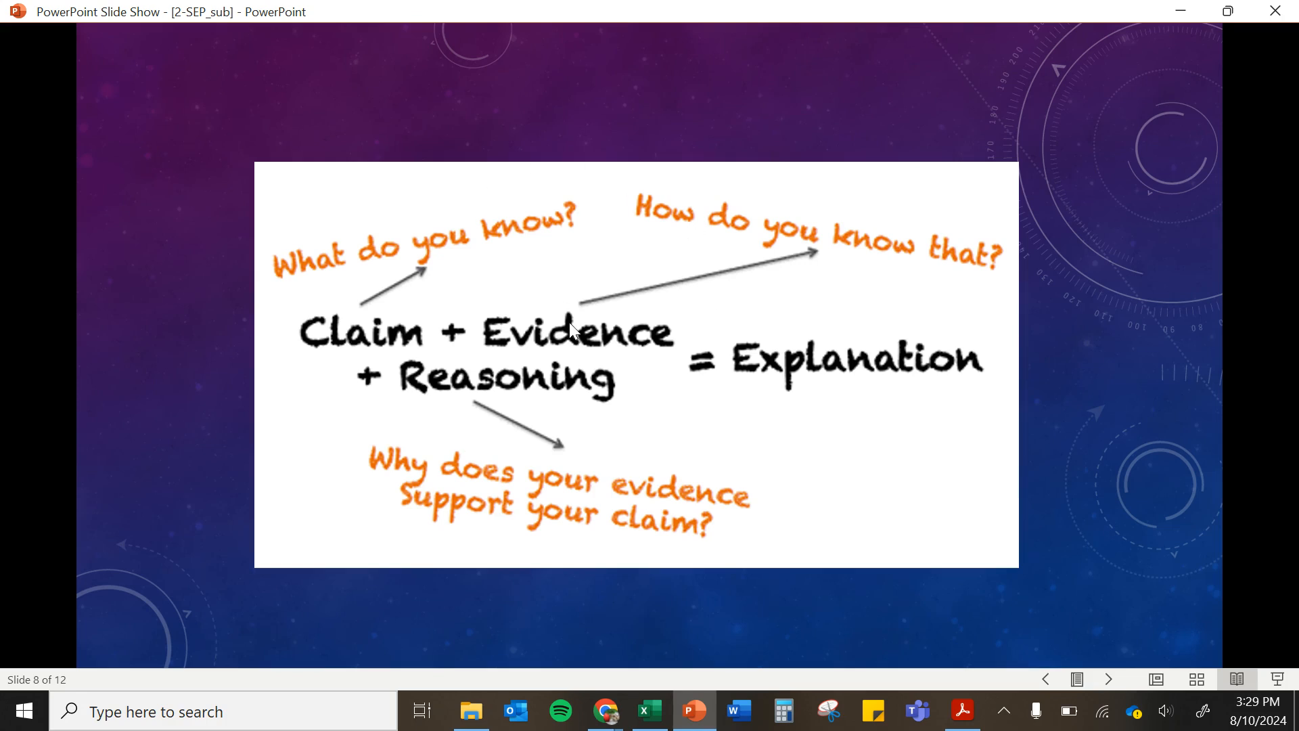
pyautogui.moveTo(574, 417)
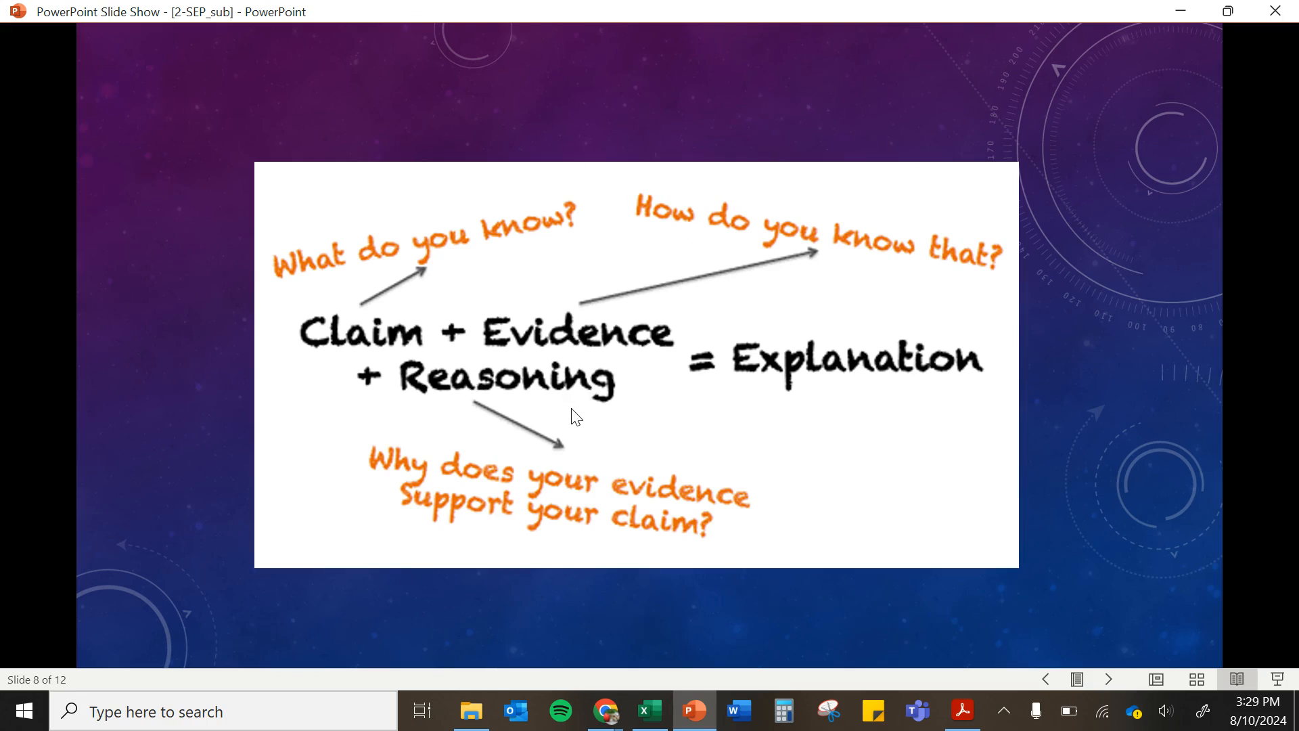
pyautogui.moveTo(590, 426)
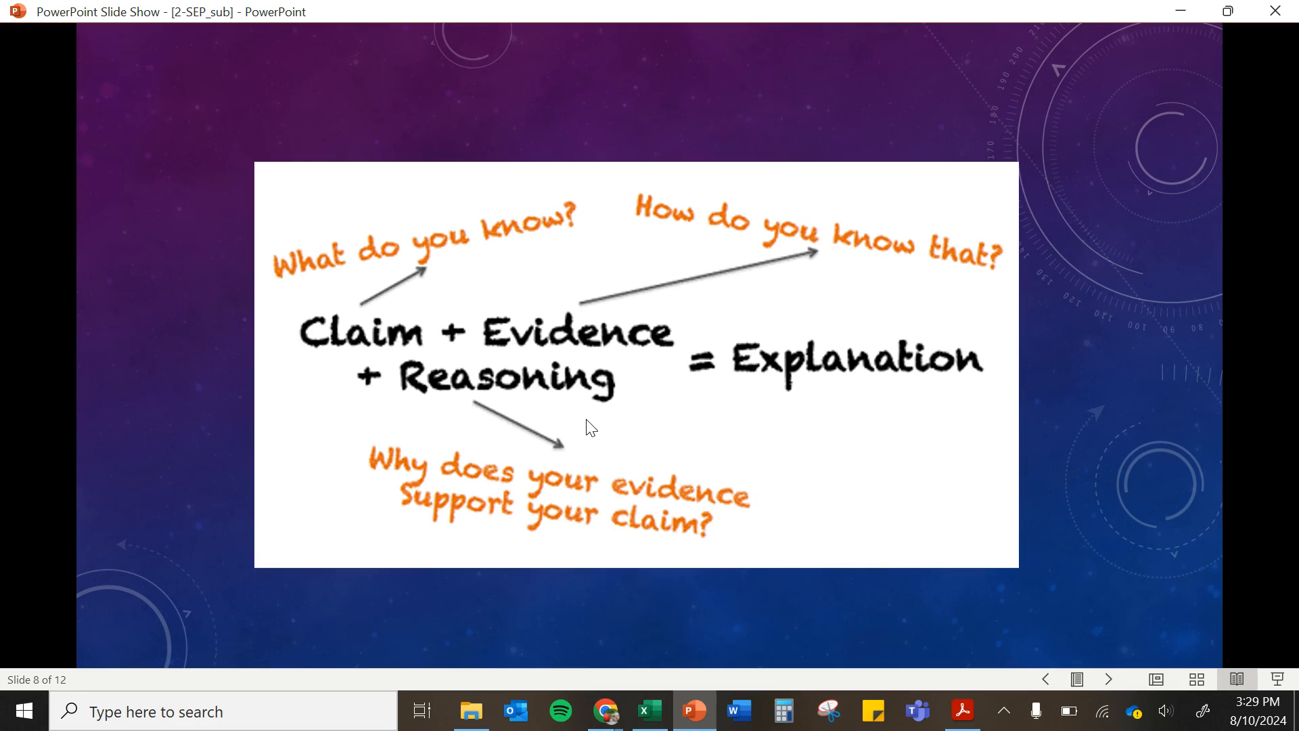
pyautogui.moveTo(578, 358)
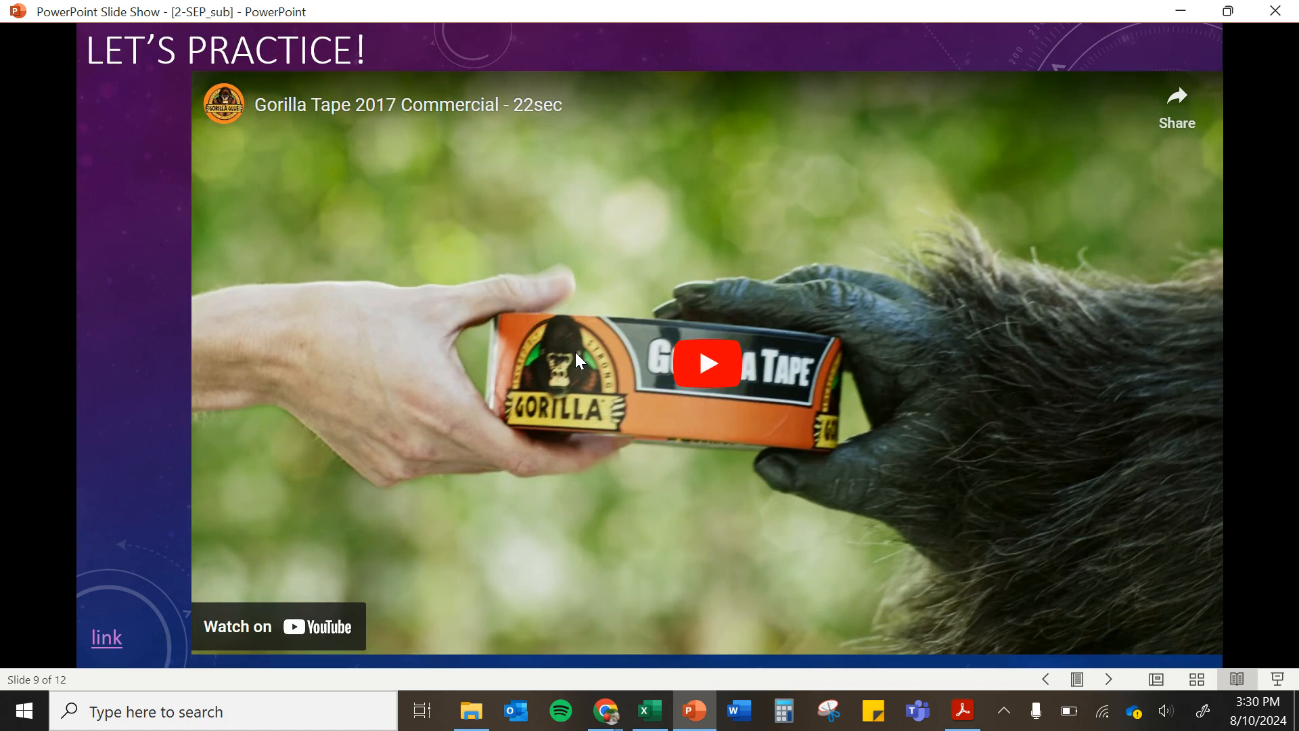
pyautogui.moveTo(932, 331)
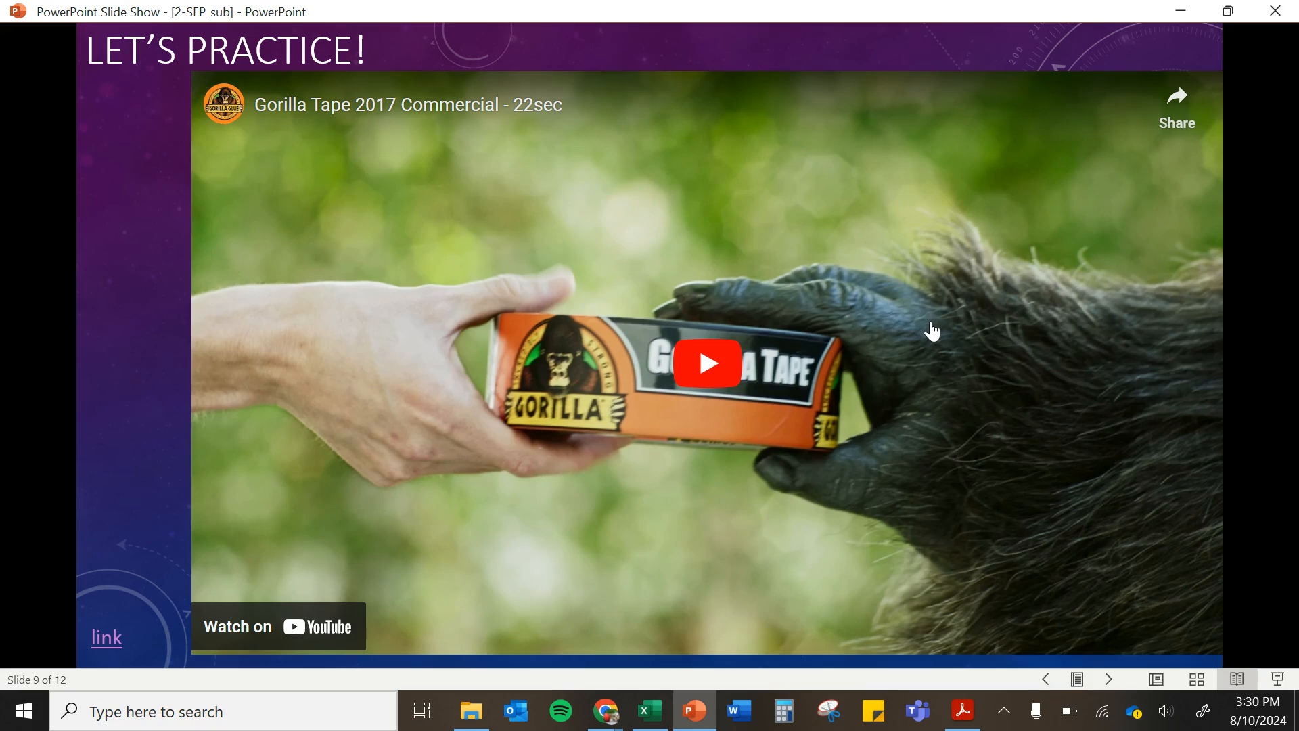
# Step: Play the embedded Gorilla Tape commercial video on the slide
pyautogui.click(712, 365)
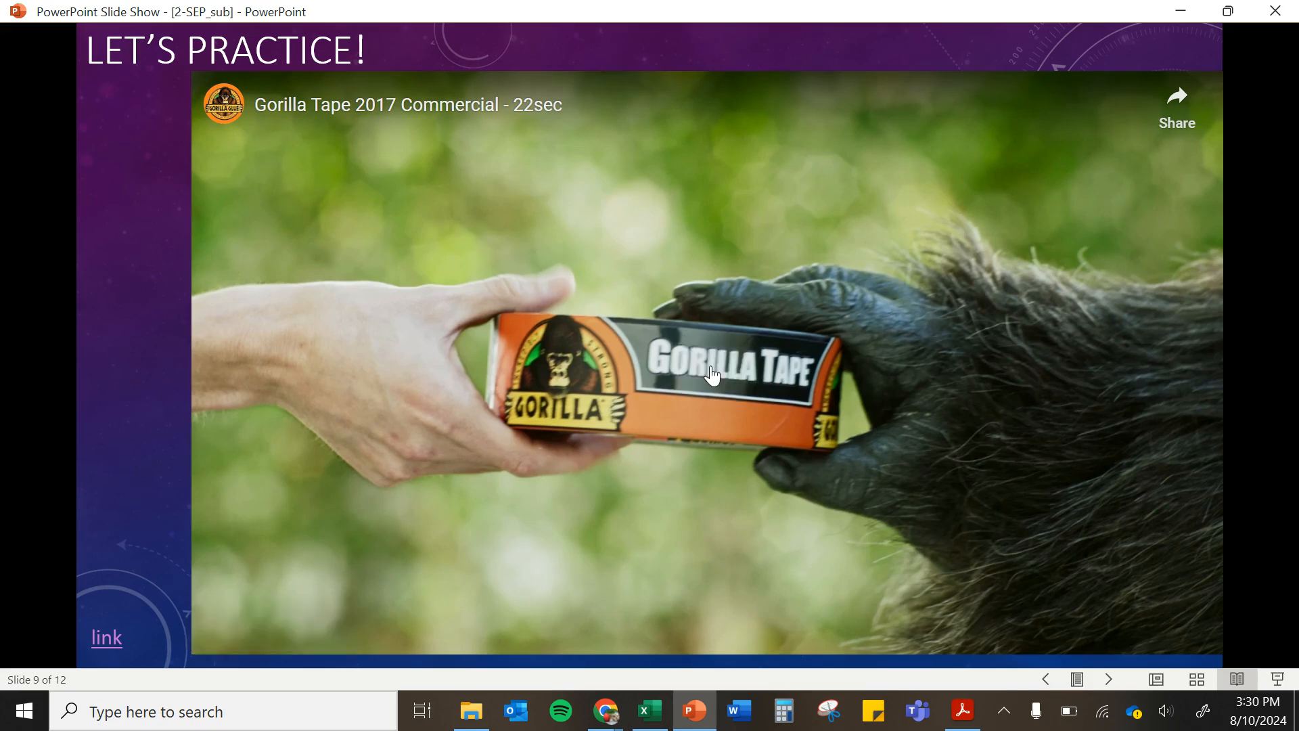
pyautogui.click(712, 376)
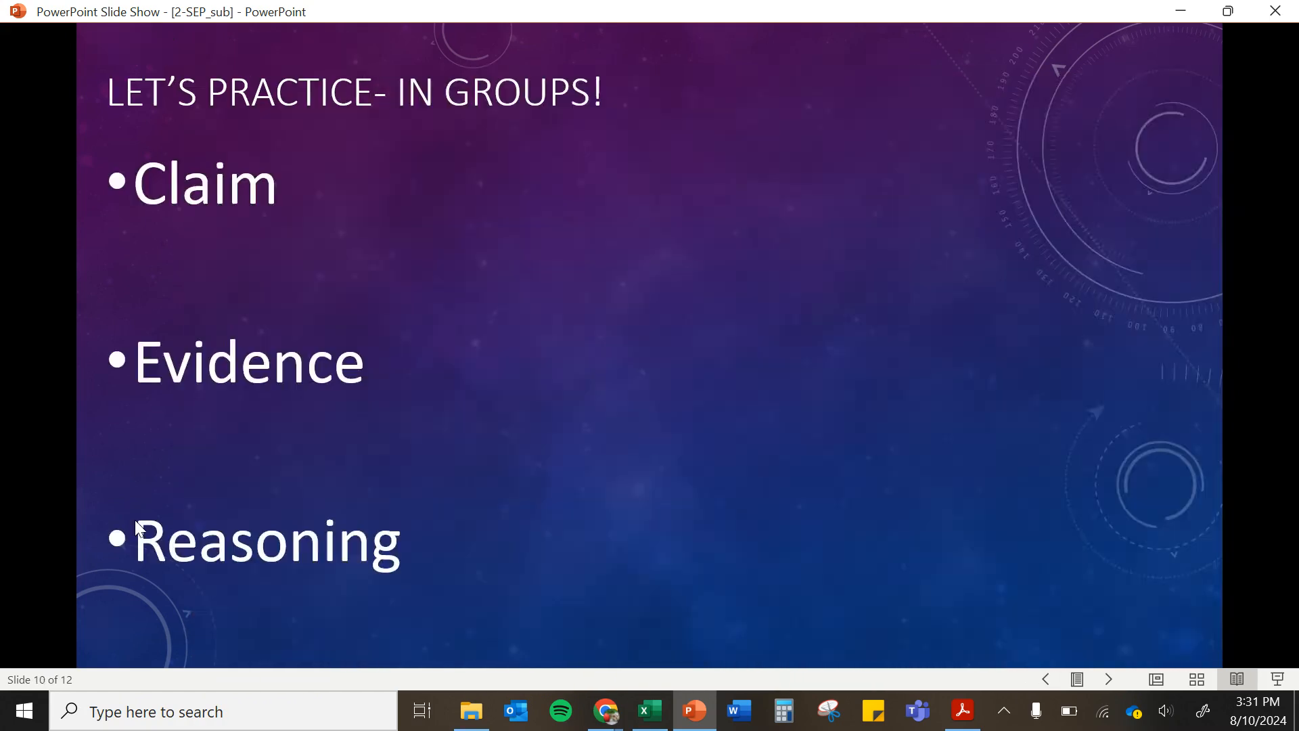
pyautogui.moveTo(268, 232)
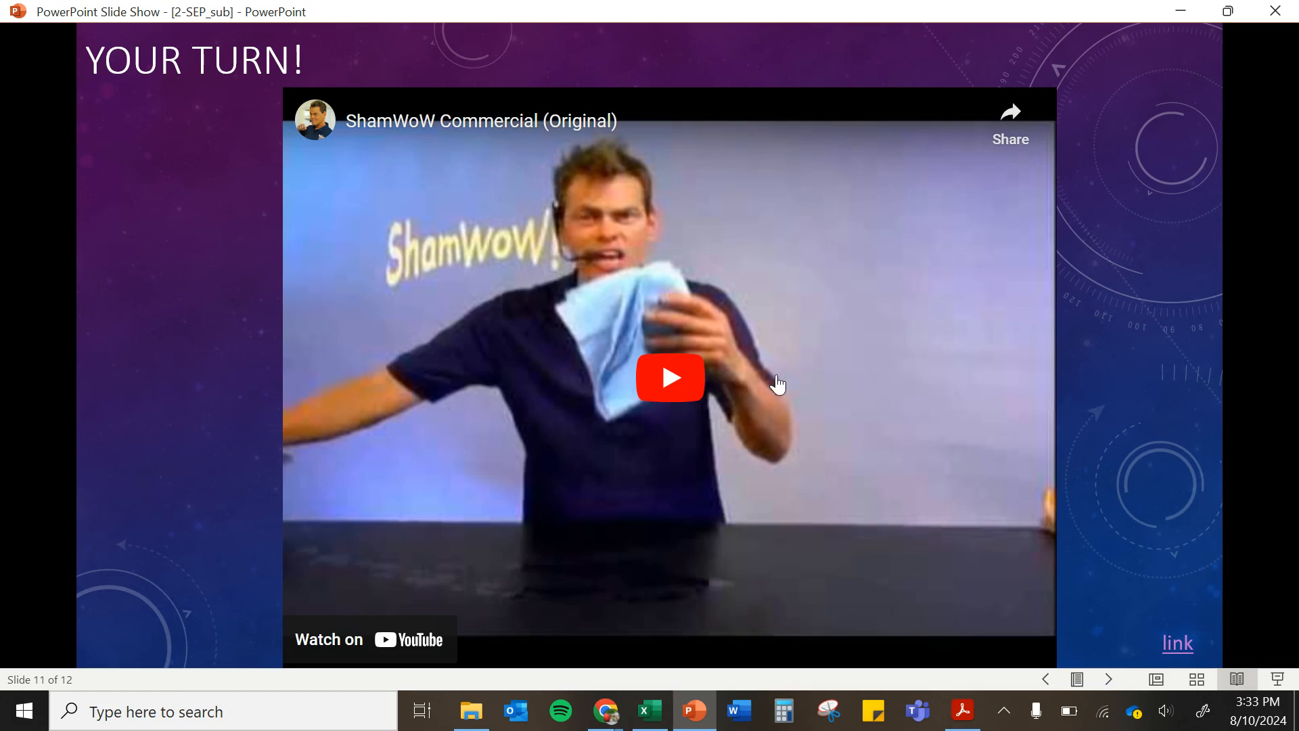
# Step: Play the embedded ShamWoW commercial on the Your Turn! slide
pyautogui.click(670, 377)
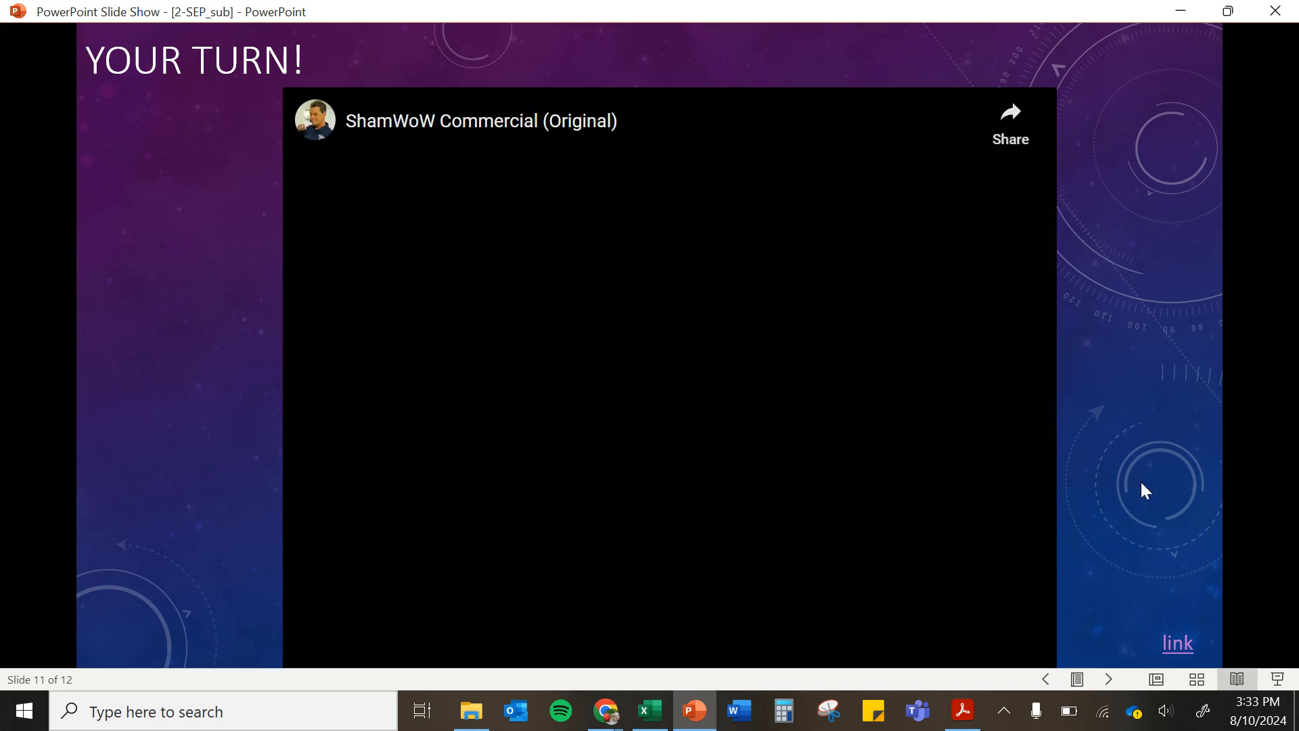
pyautogui.click(666, 374)
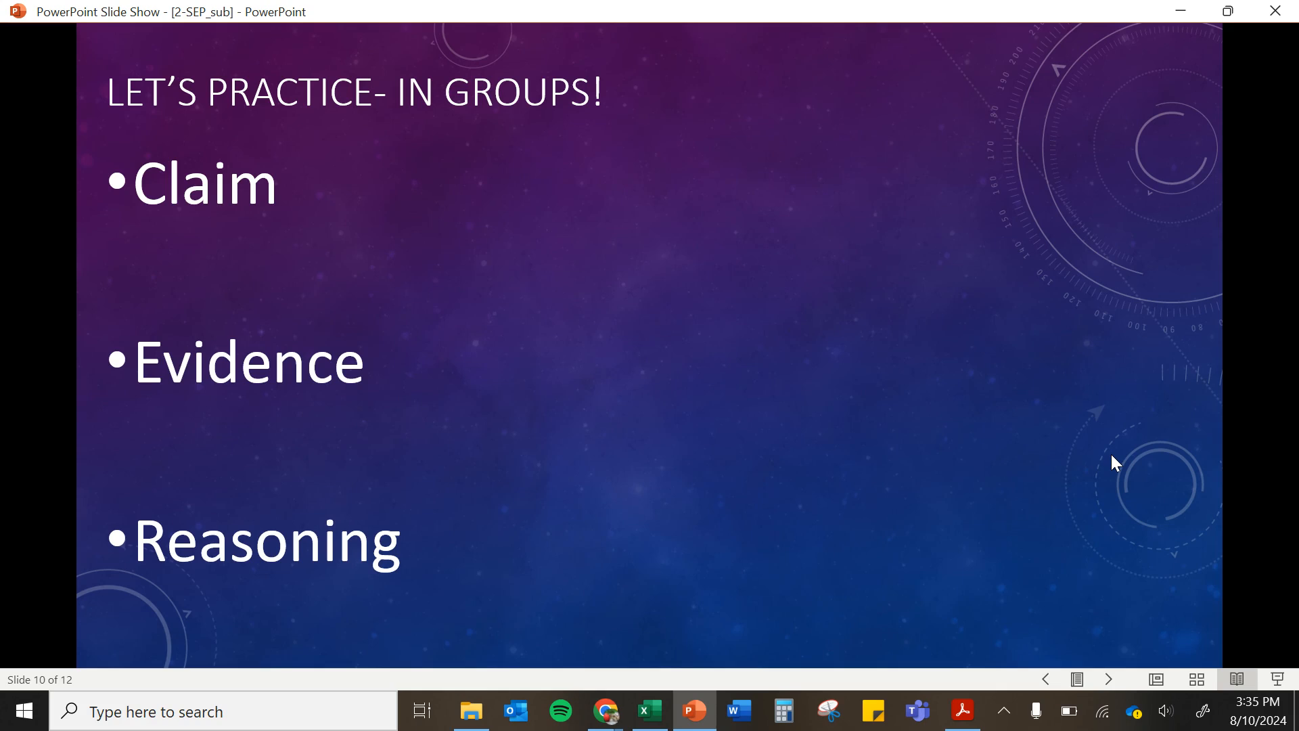
pyautogui.moveTo(366, 225)
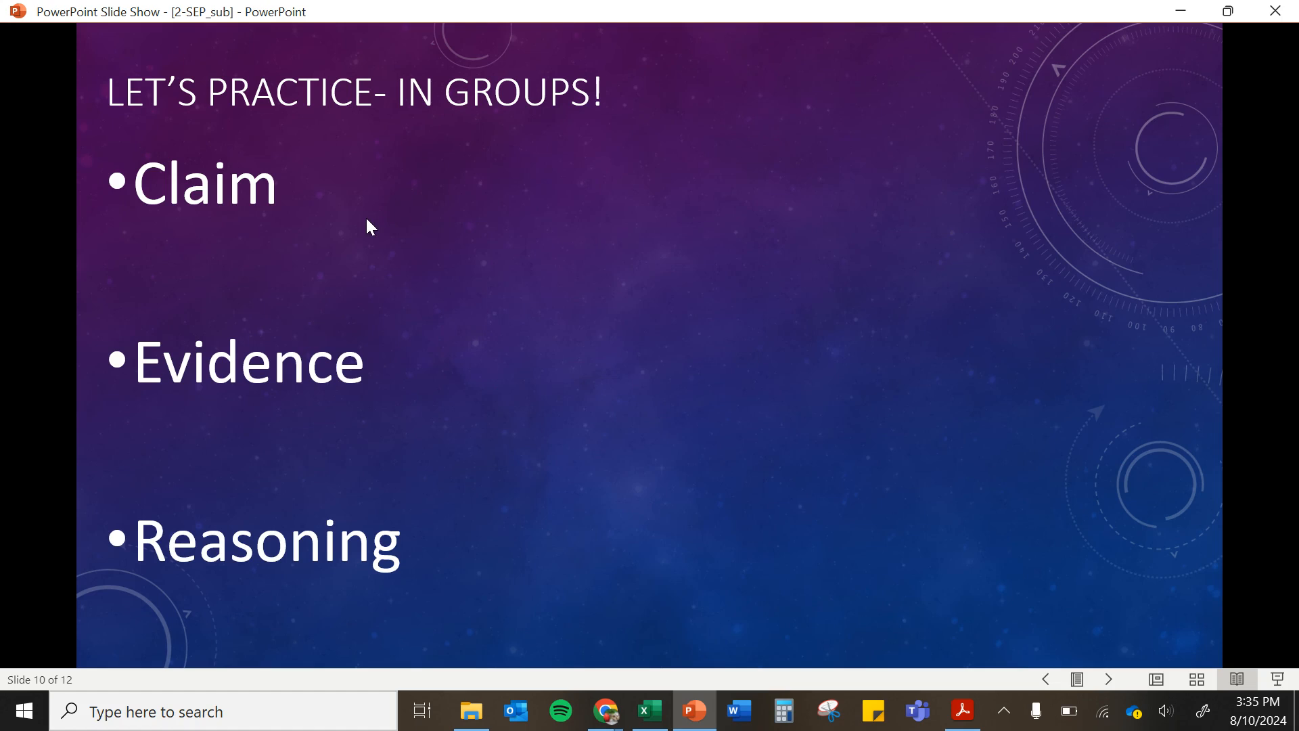
pyautogui.moveTo(964, 304)
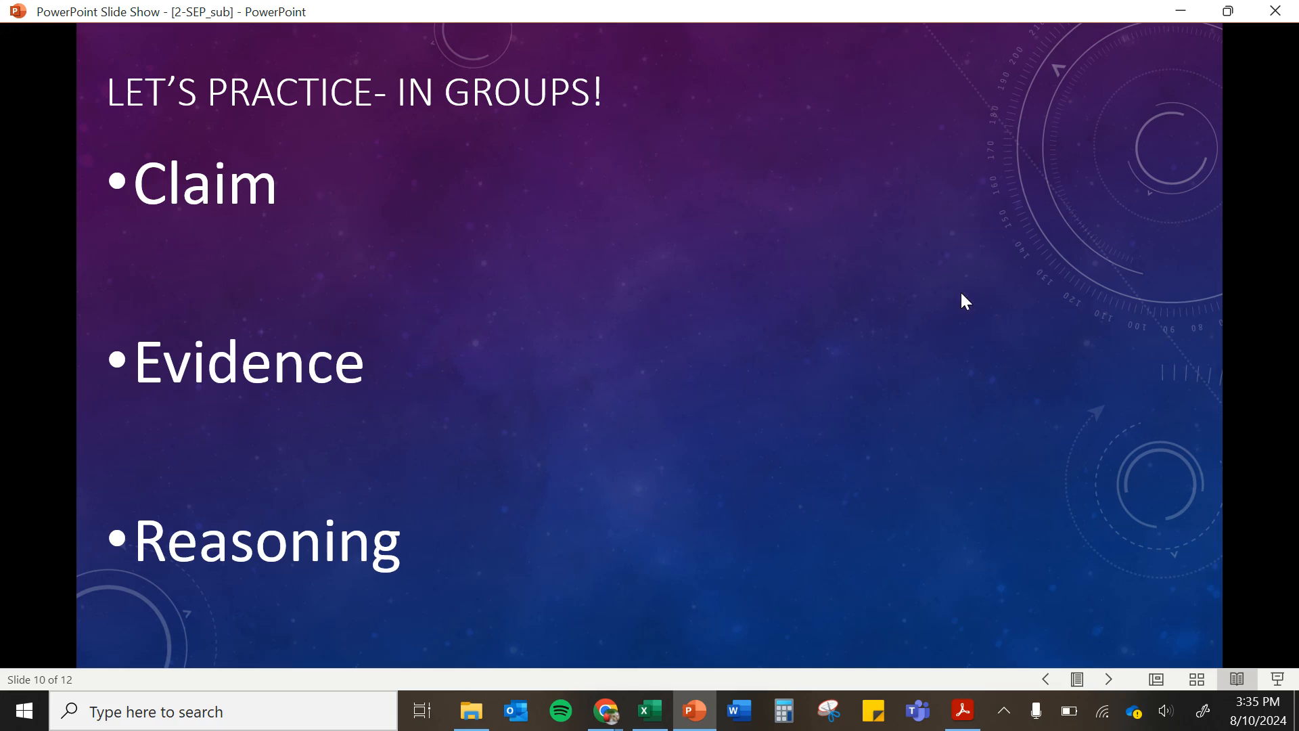
pyautogui.moveTo(364, 392)
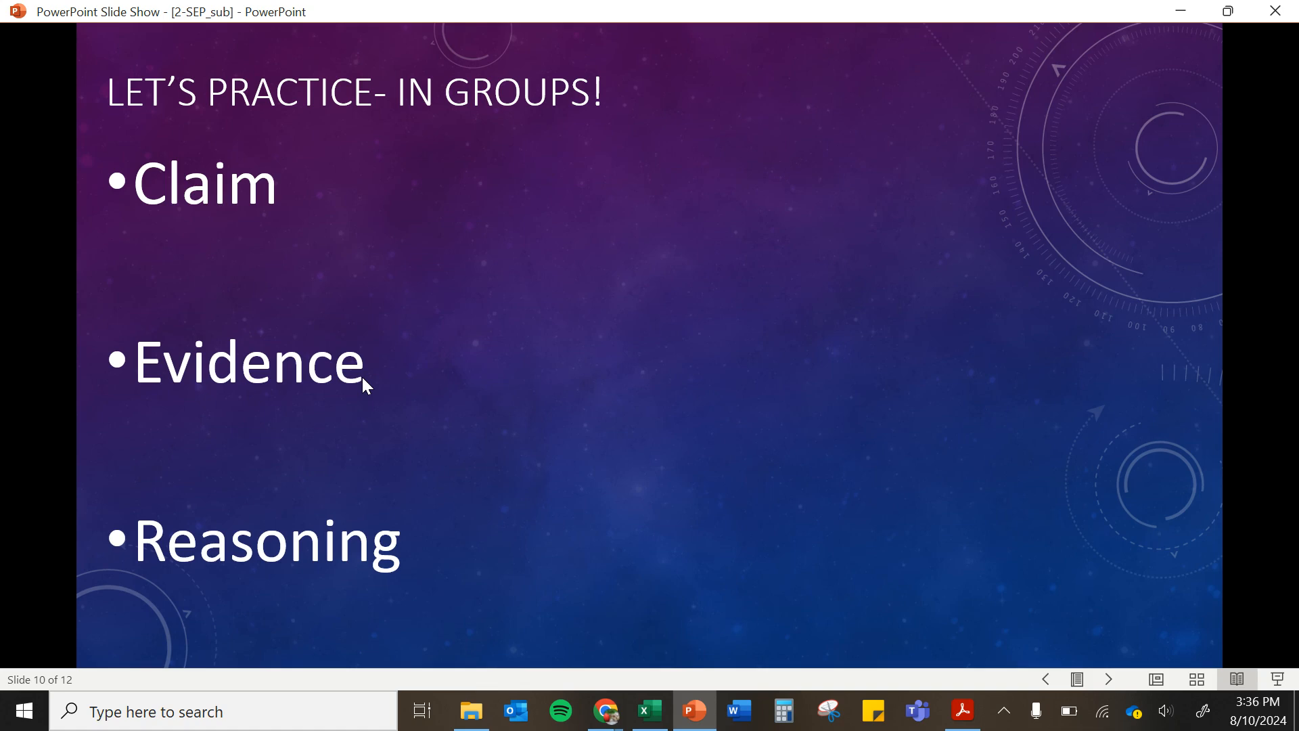
# Step: Advance to the final Assignment Summary slide asking how height relates to shoe size
pyautogui.press('Right')
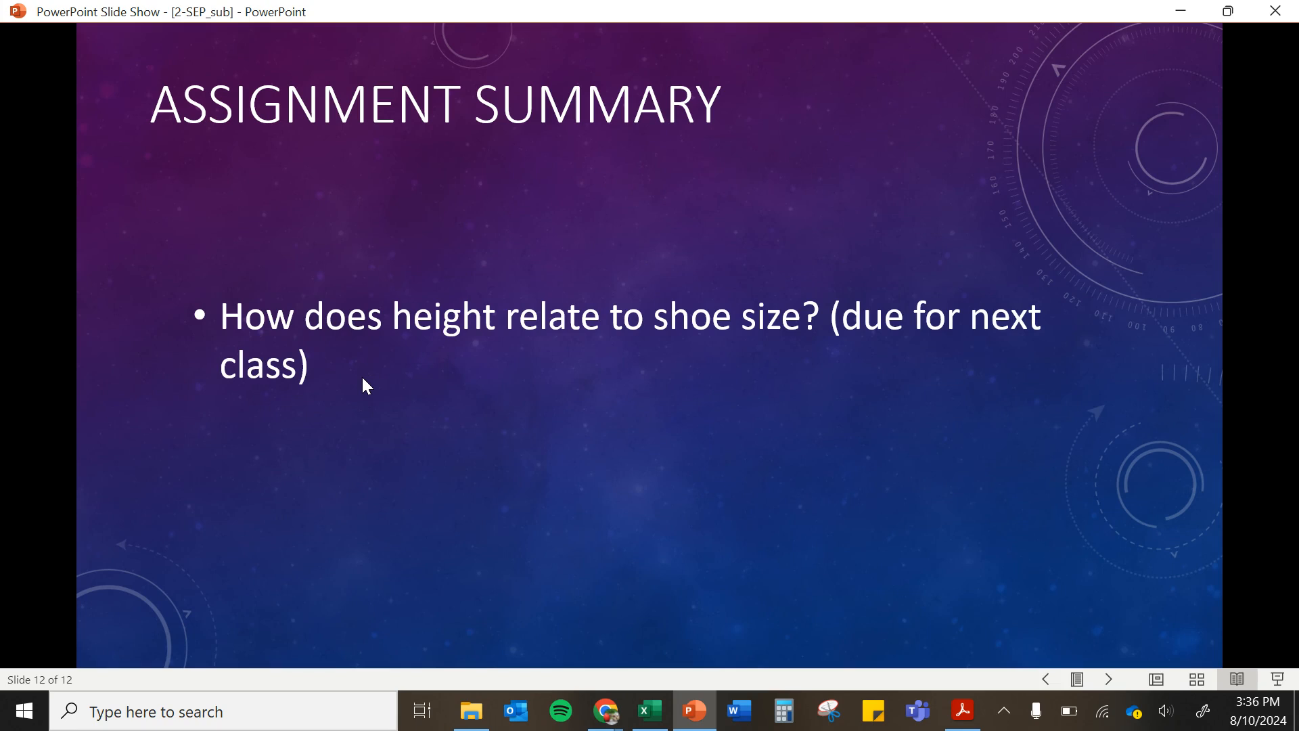
pyautogui.moveTo(505, 666)
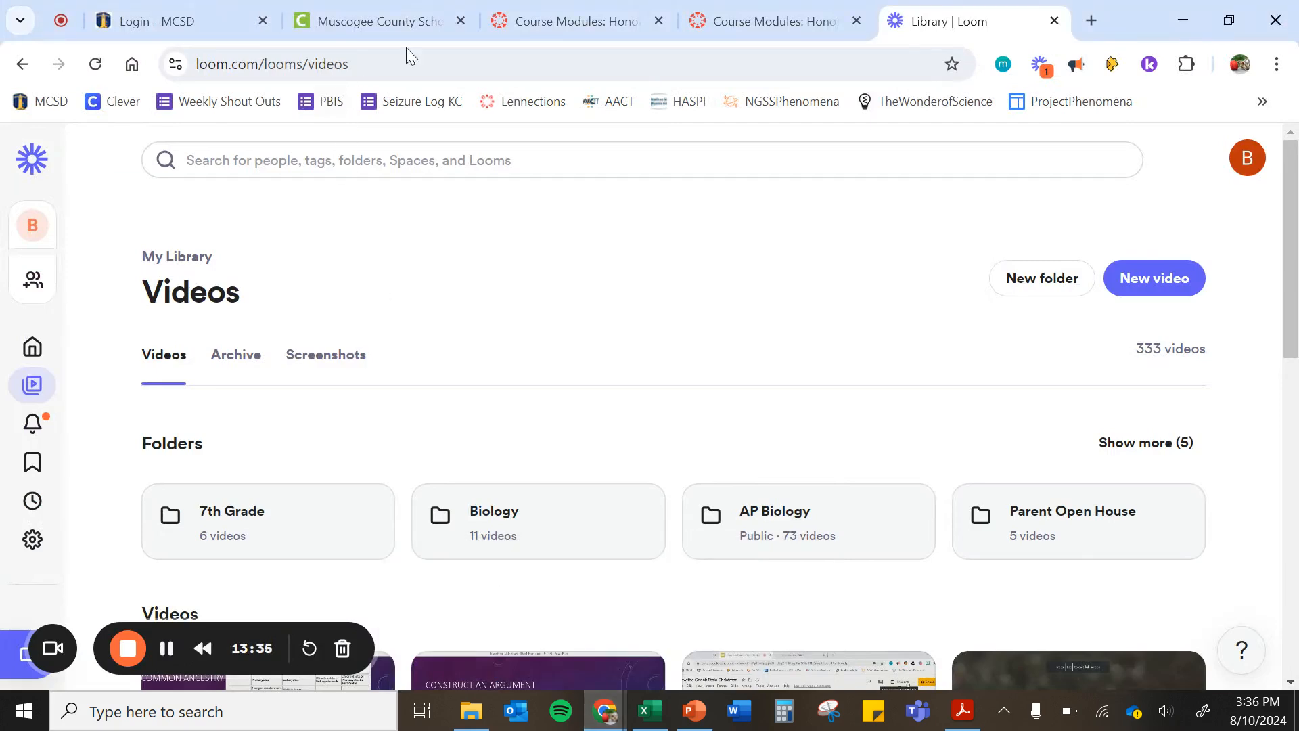
# Step: Switch to the Canvas Course Modules and open the Height And Shoe Size Experimental Design assignment
pyautogui.click(569, 22)
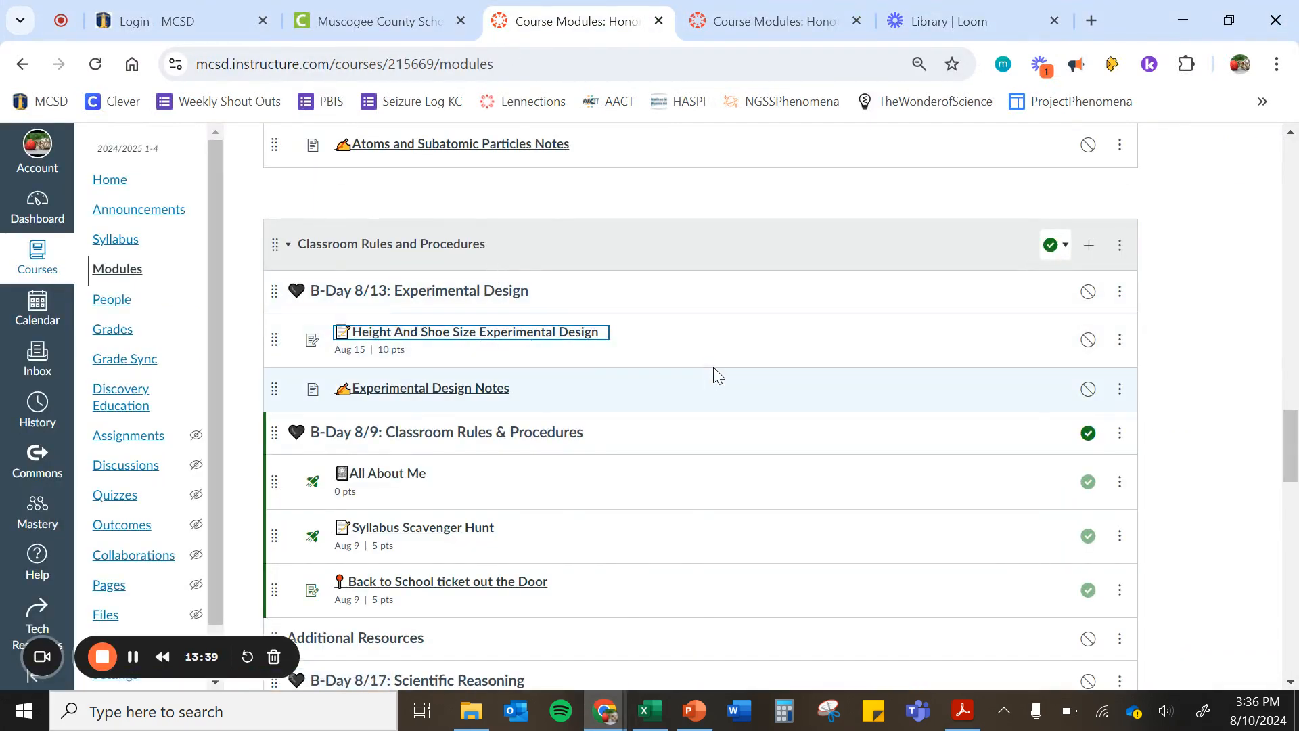
pyautogui.click(471, 331)
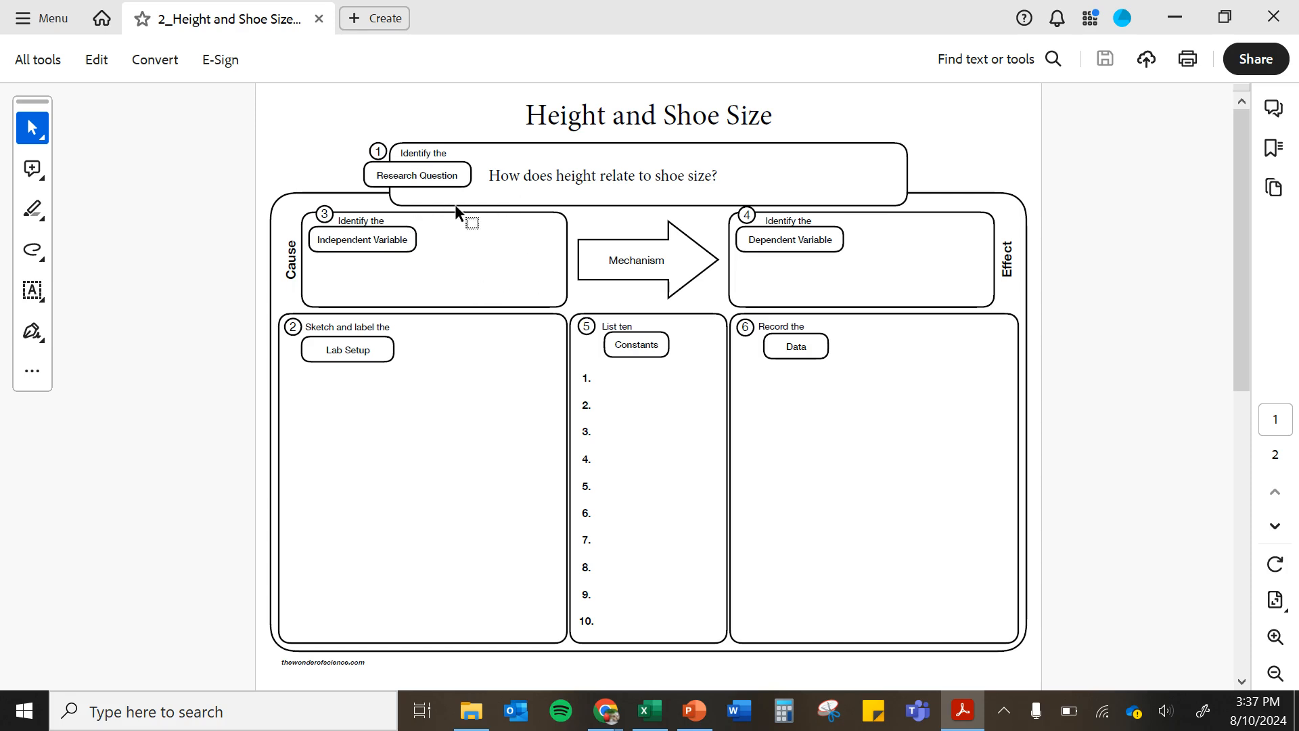
pyautogui.moveTo(704, 368)
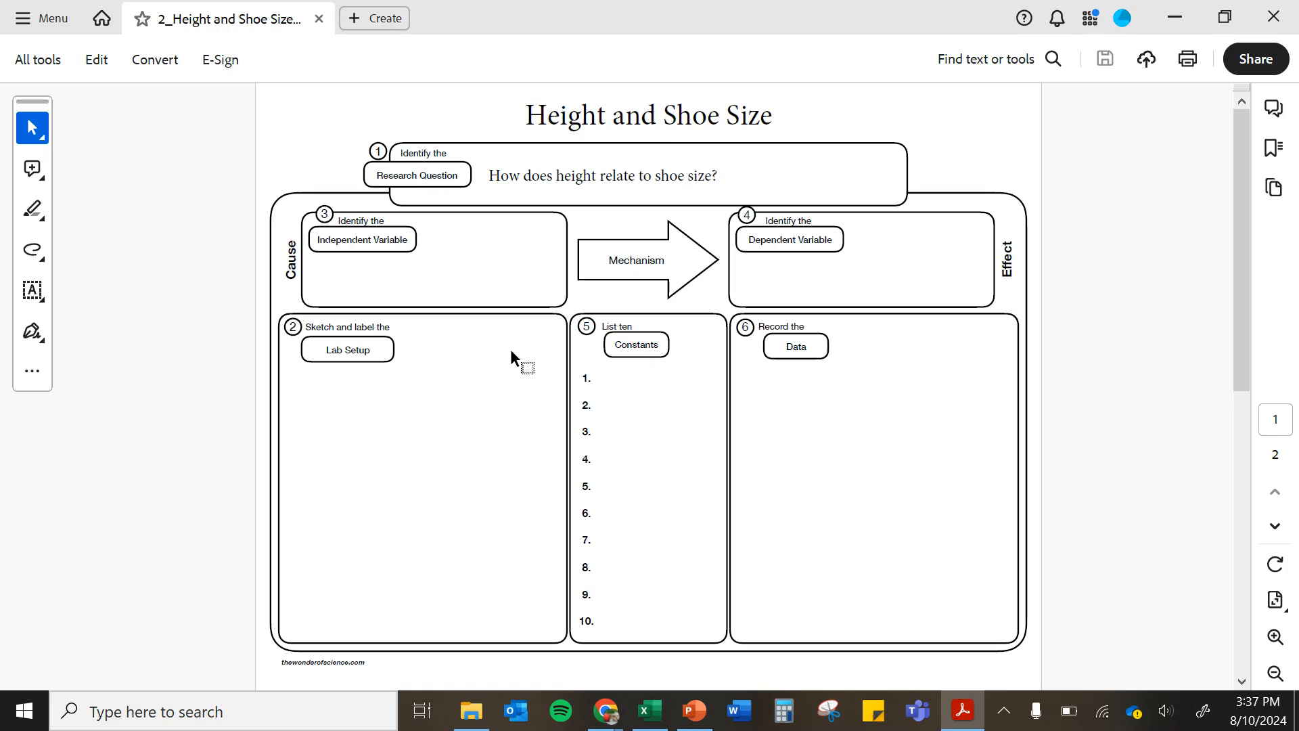
pyautogui.moveTo(334, 387)
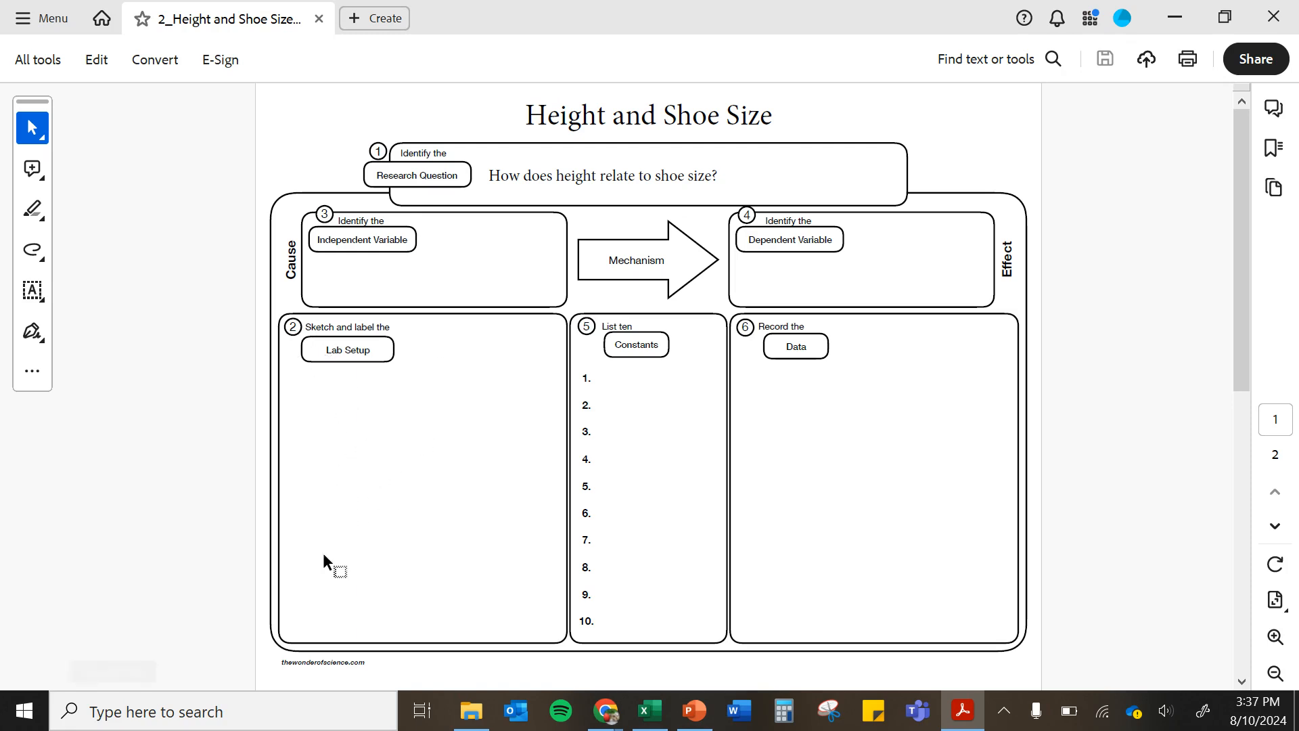
pyautogui.moveTo(315, 384)
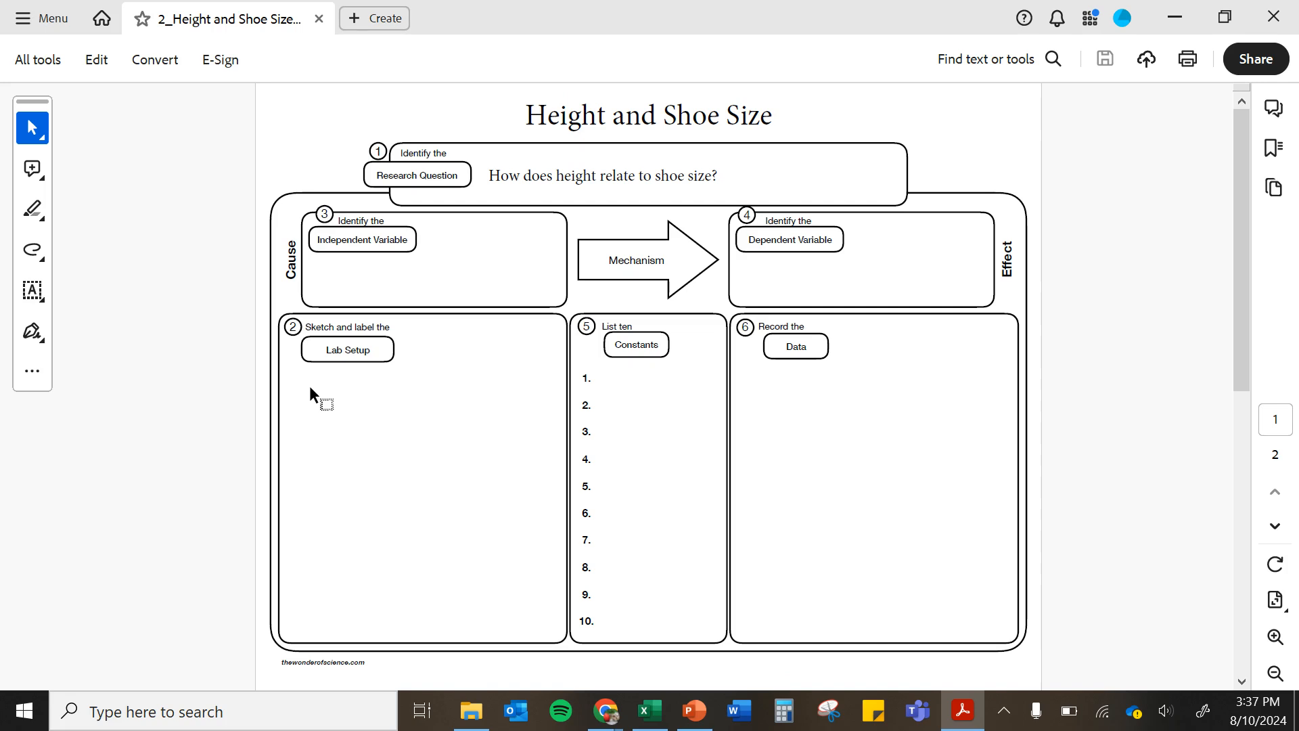
pyautogui.moveTo(603, 373)
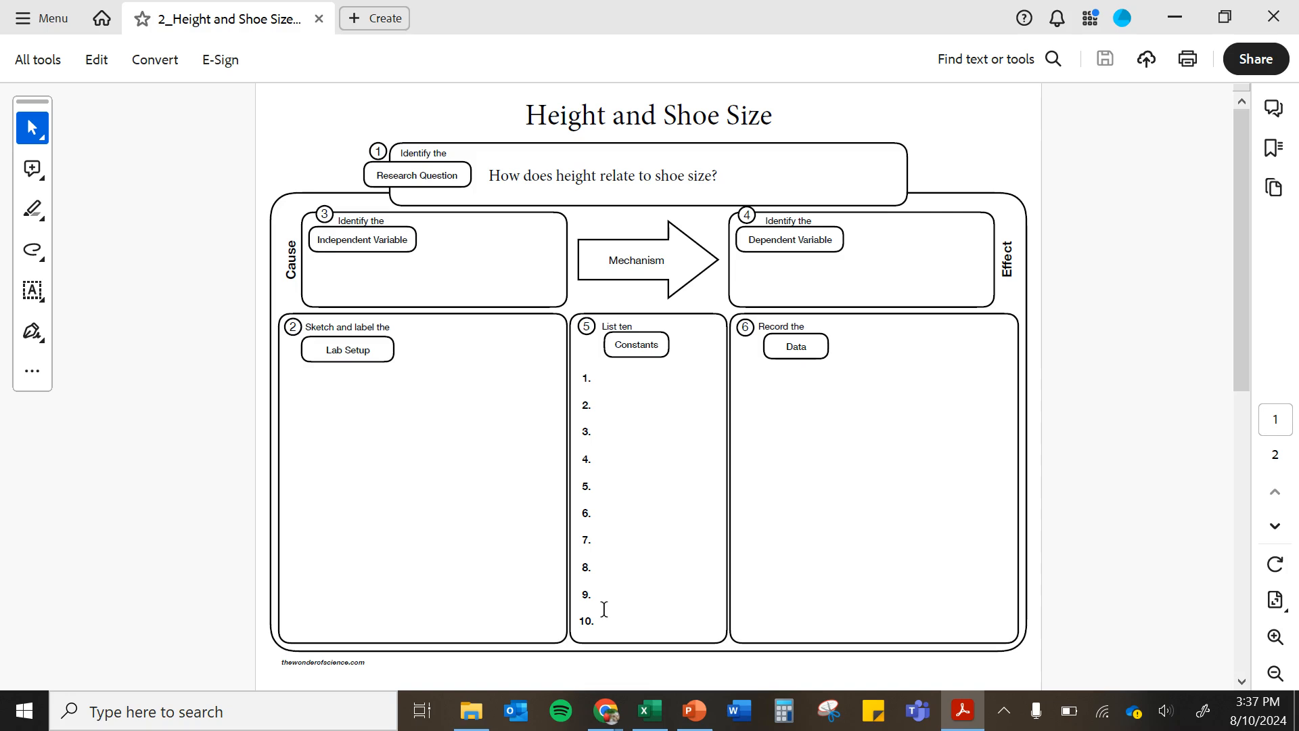
pyautogui.moveTo(584, 489)
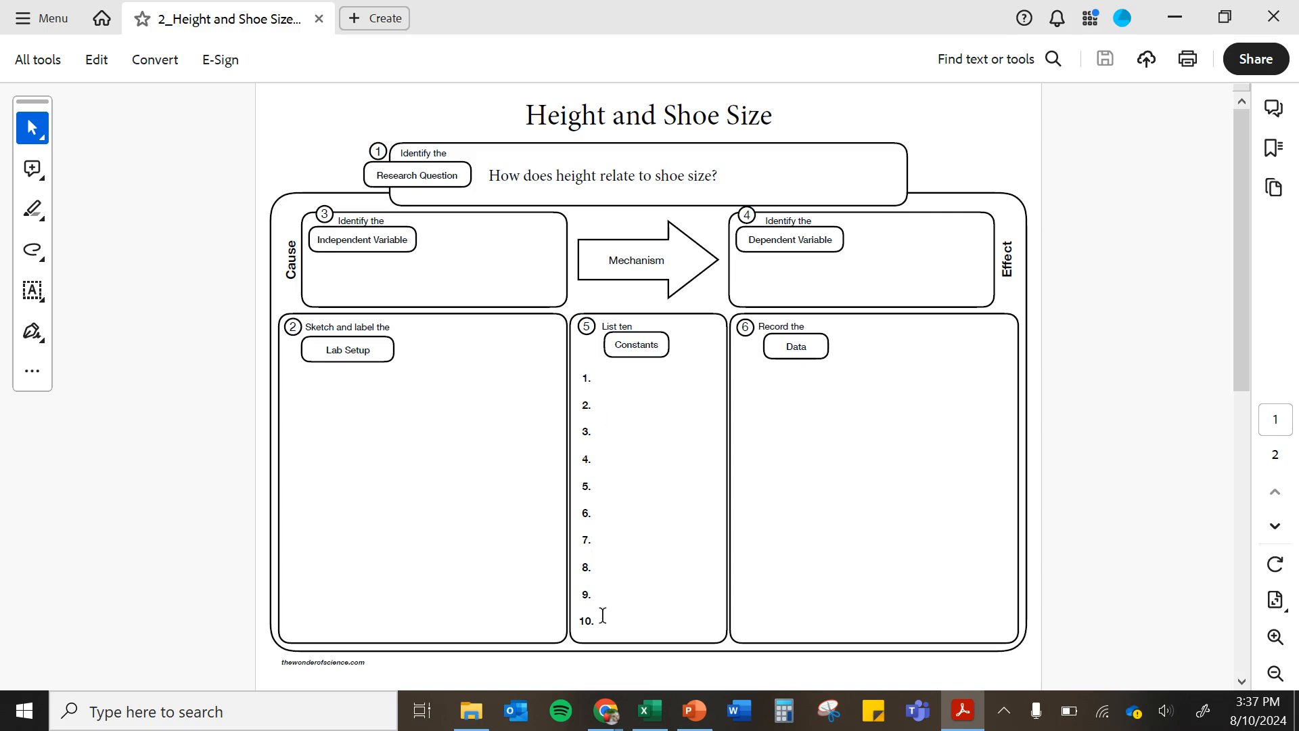
pyautogui.moveTo(595, 485)
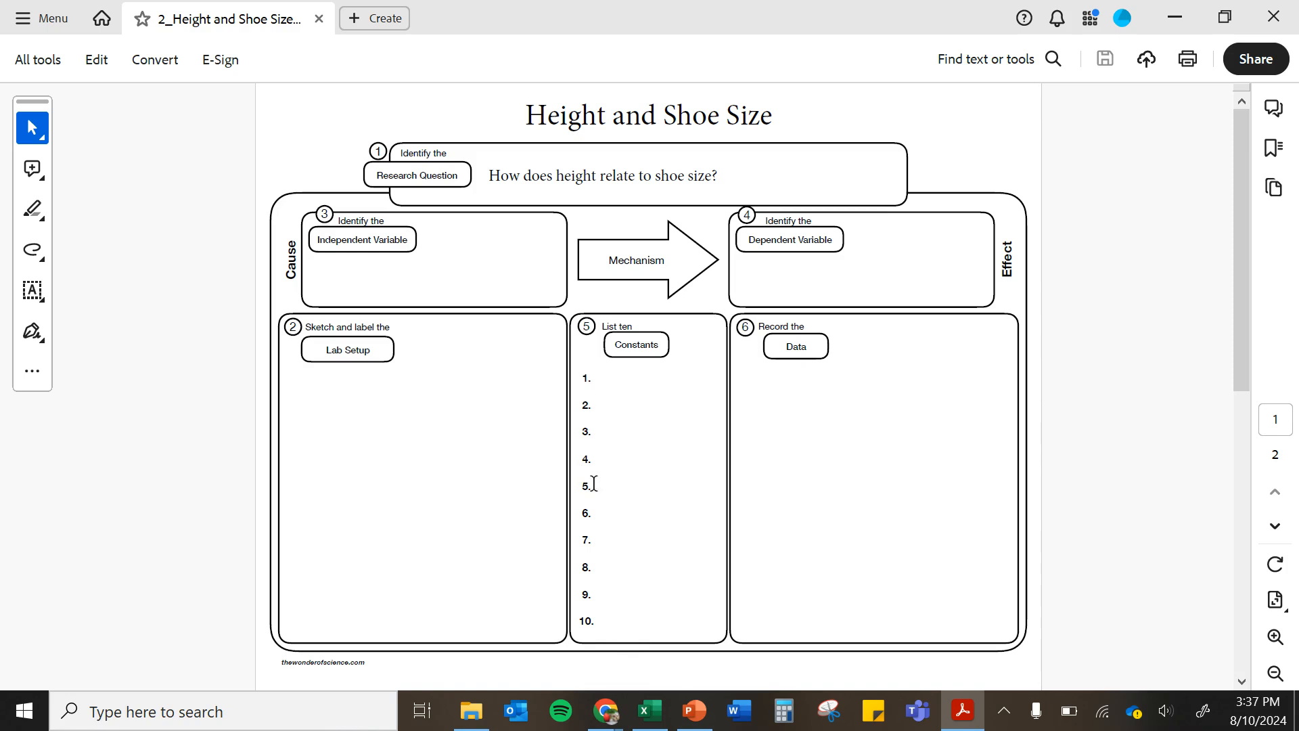
pyautogui.moveTo(864, 367)
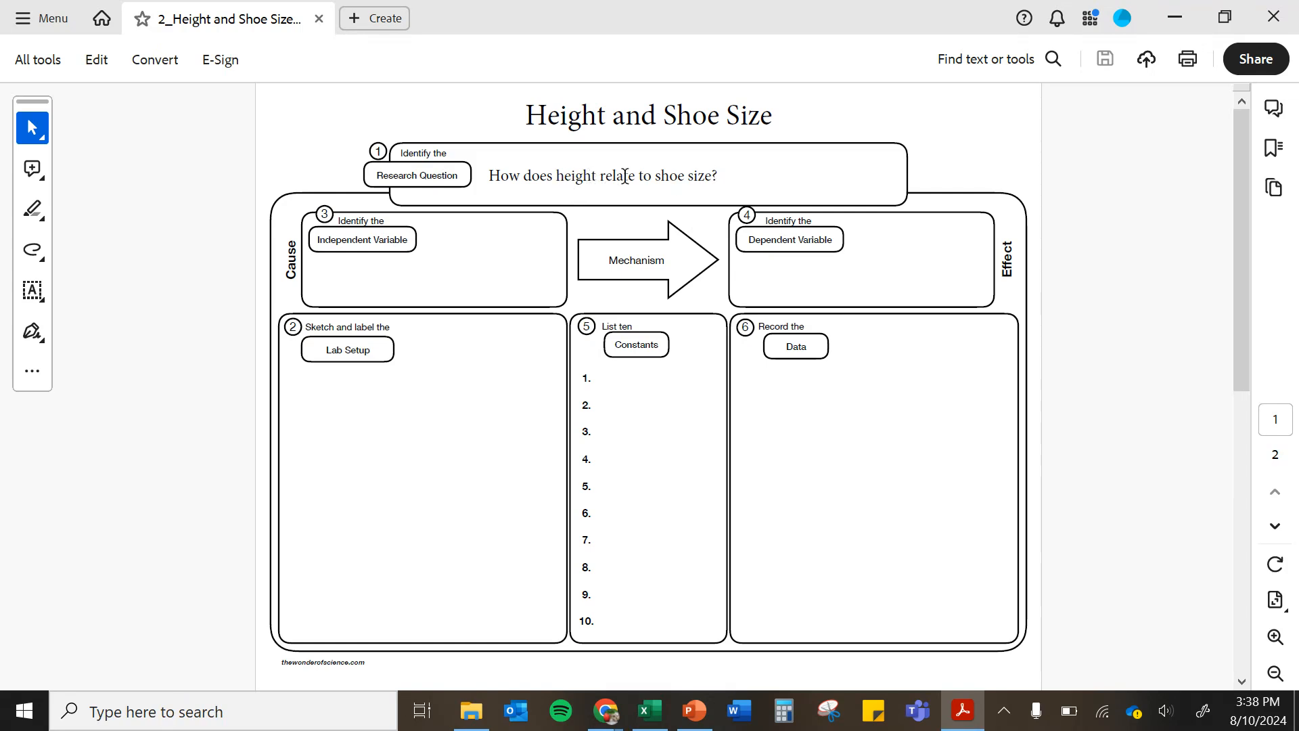
pyautogui.moveTo(916, 379)
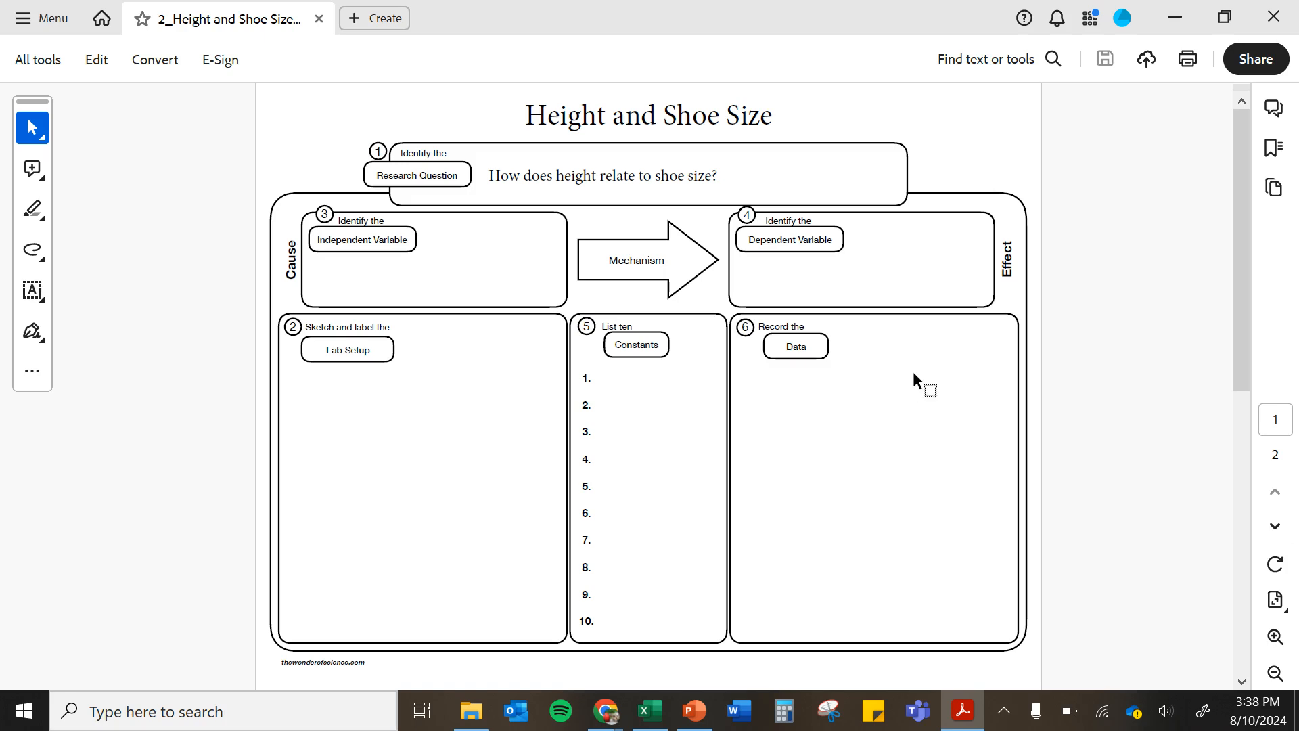
pyautogui.moveTo(864, 387)
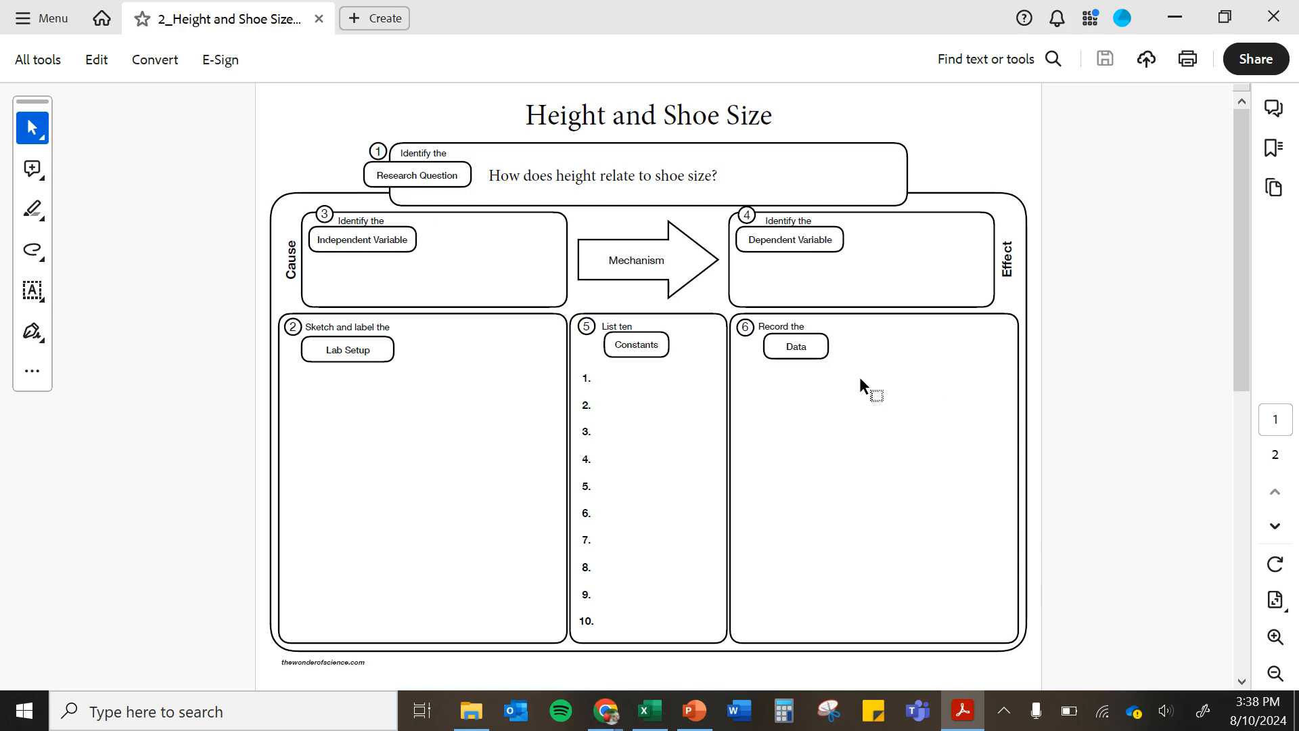
pyautogui.moveTo(853, 381)
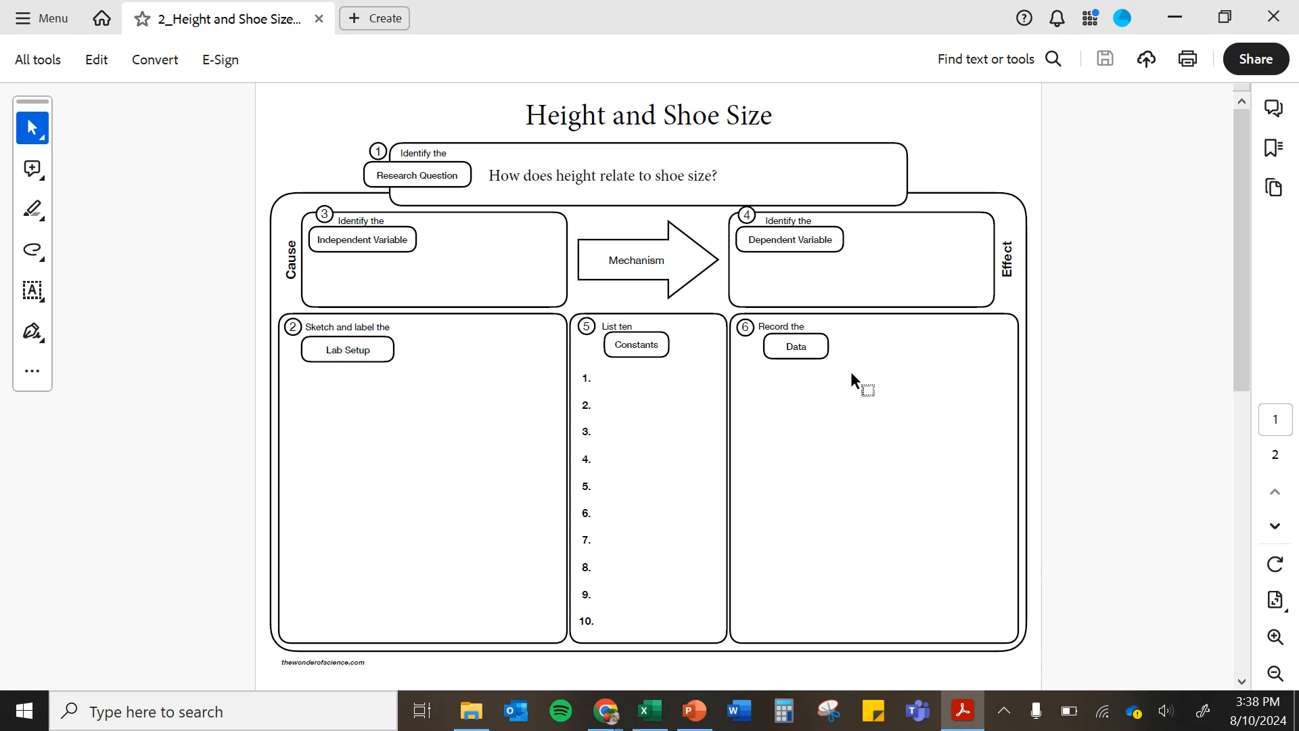
pyautogui.scroll(-3)
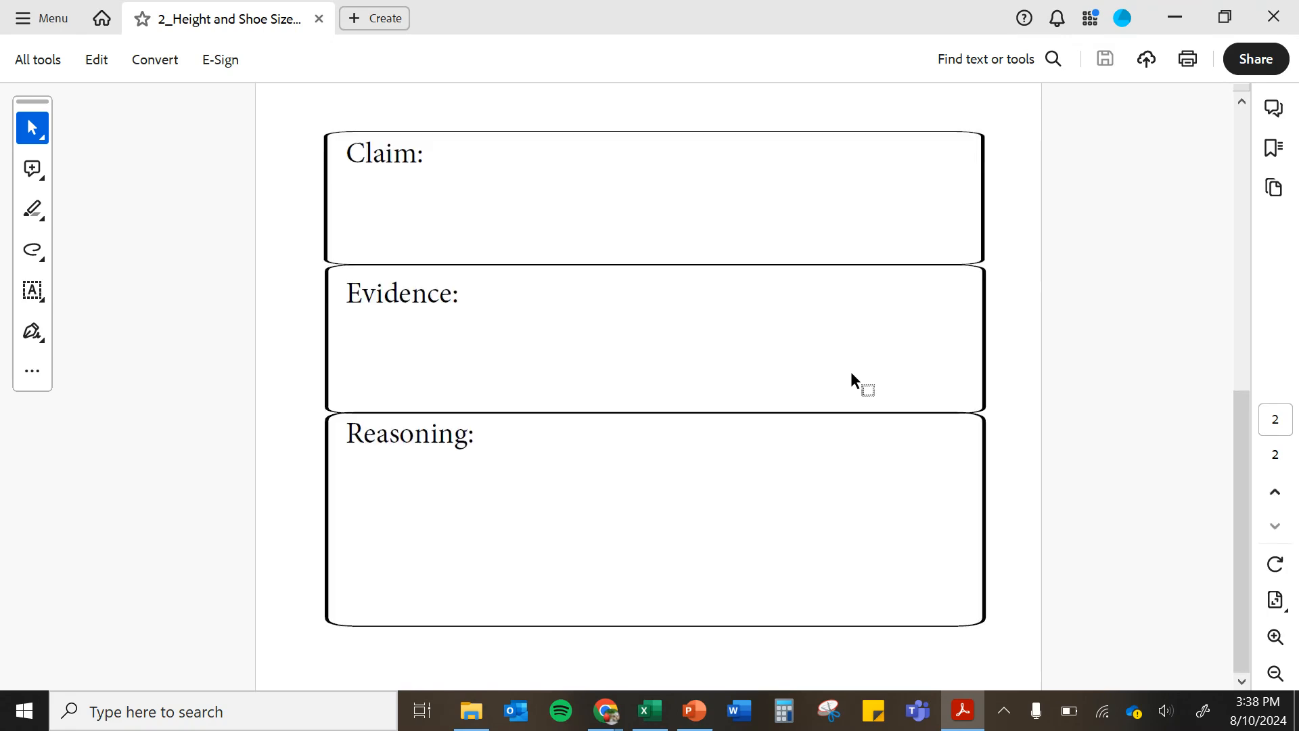
pyautogui.moveTo(763, 547)
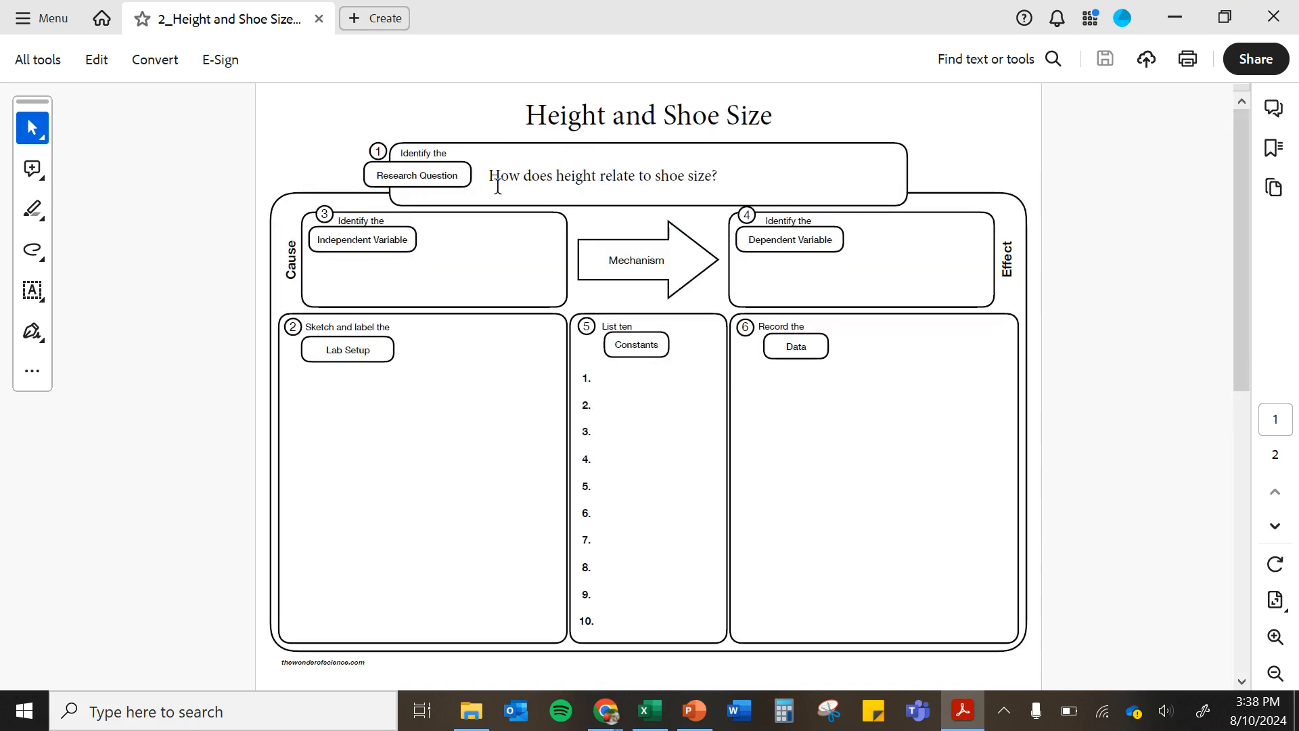
pyautogui.moveTo(583, 175)
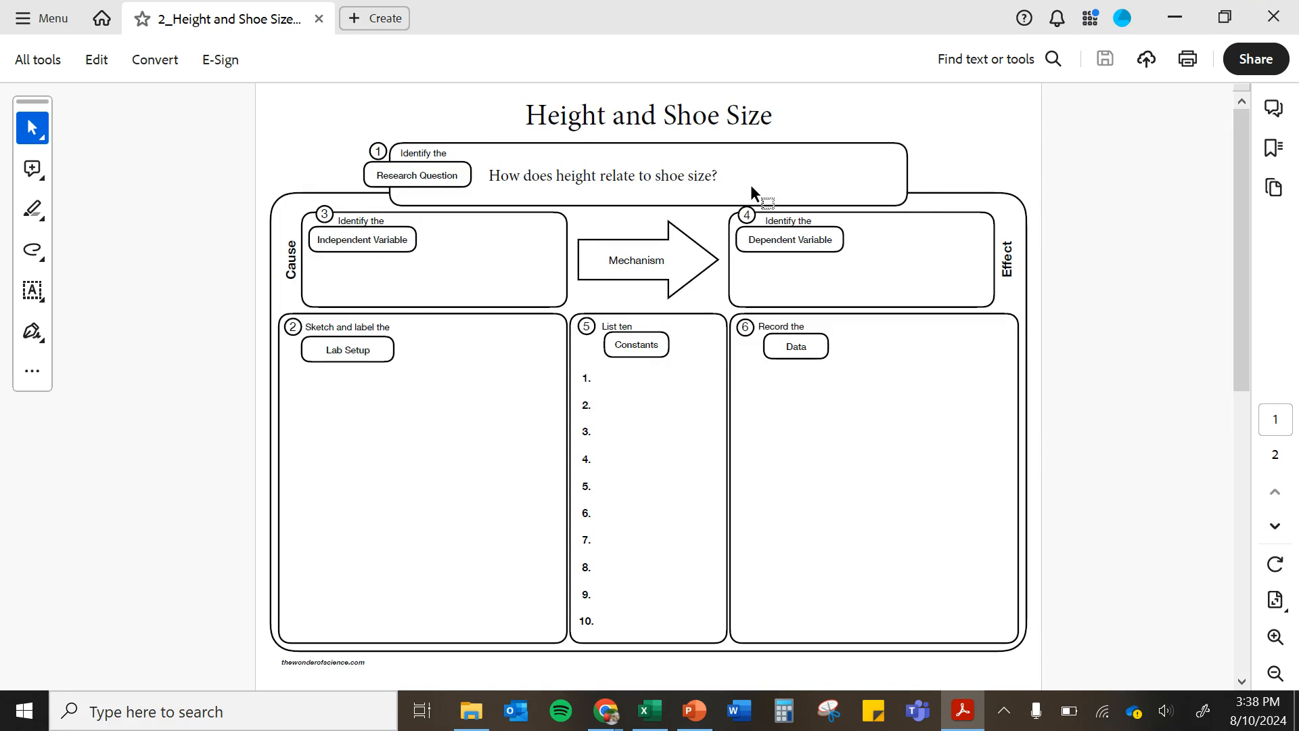
pyautogui.scroll(-3)
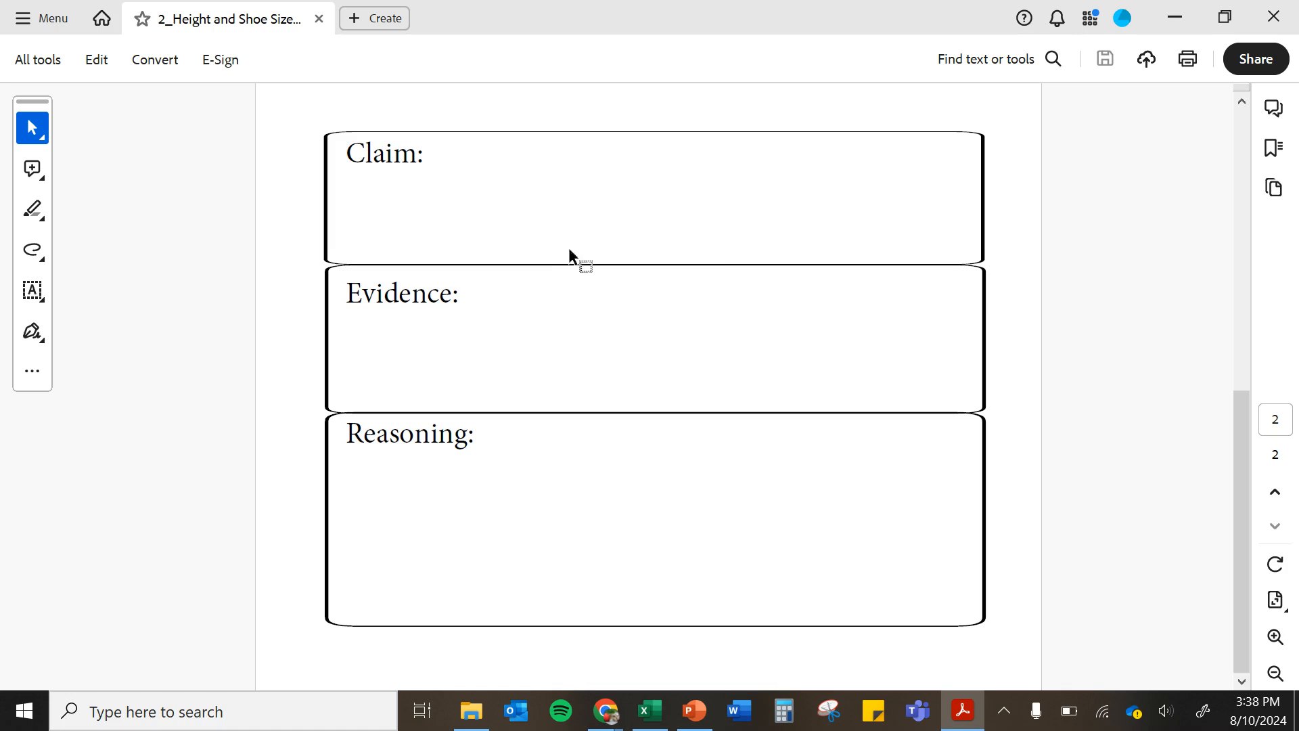
pyautogui.scroll(3)
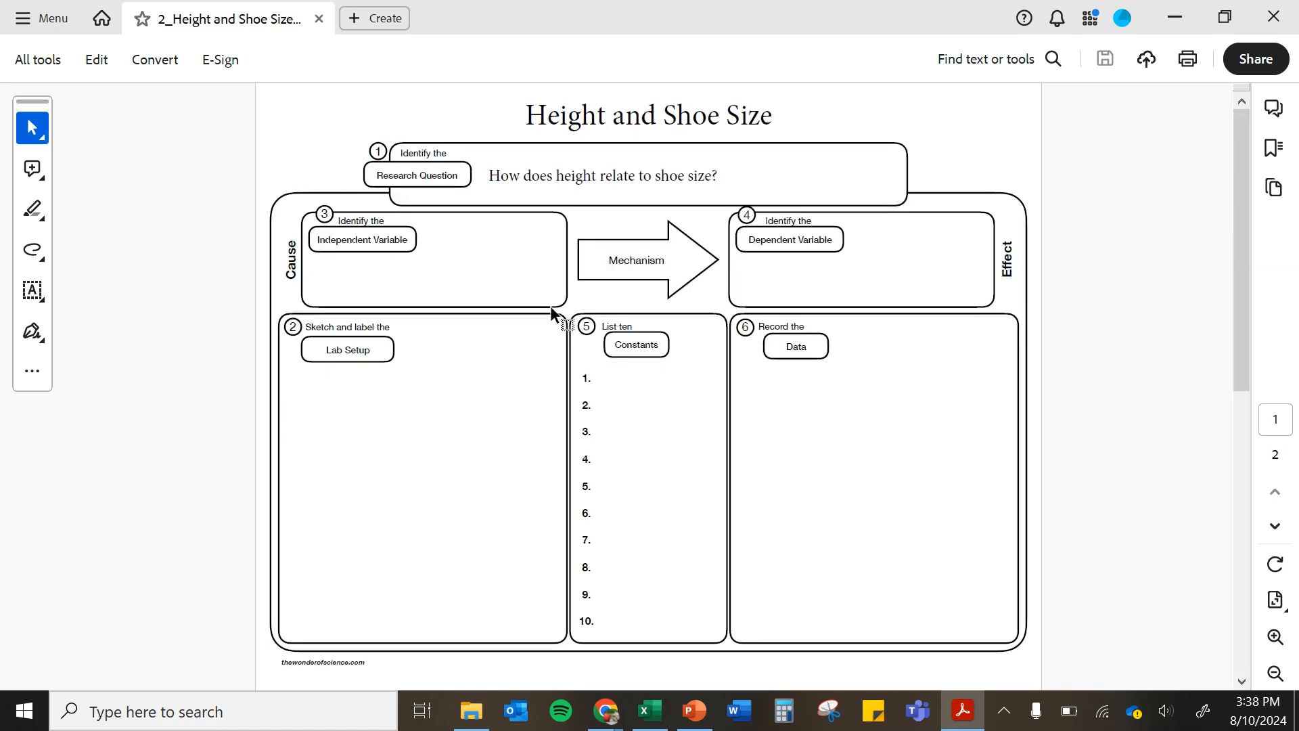
pyautogui.scroll(-3)
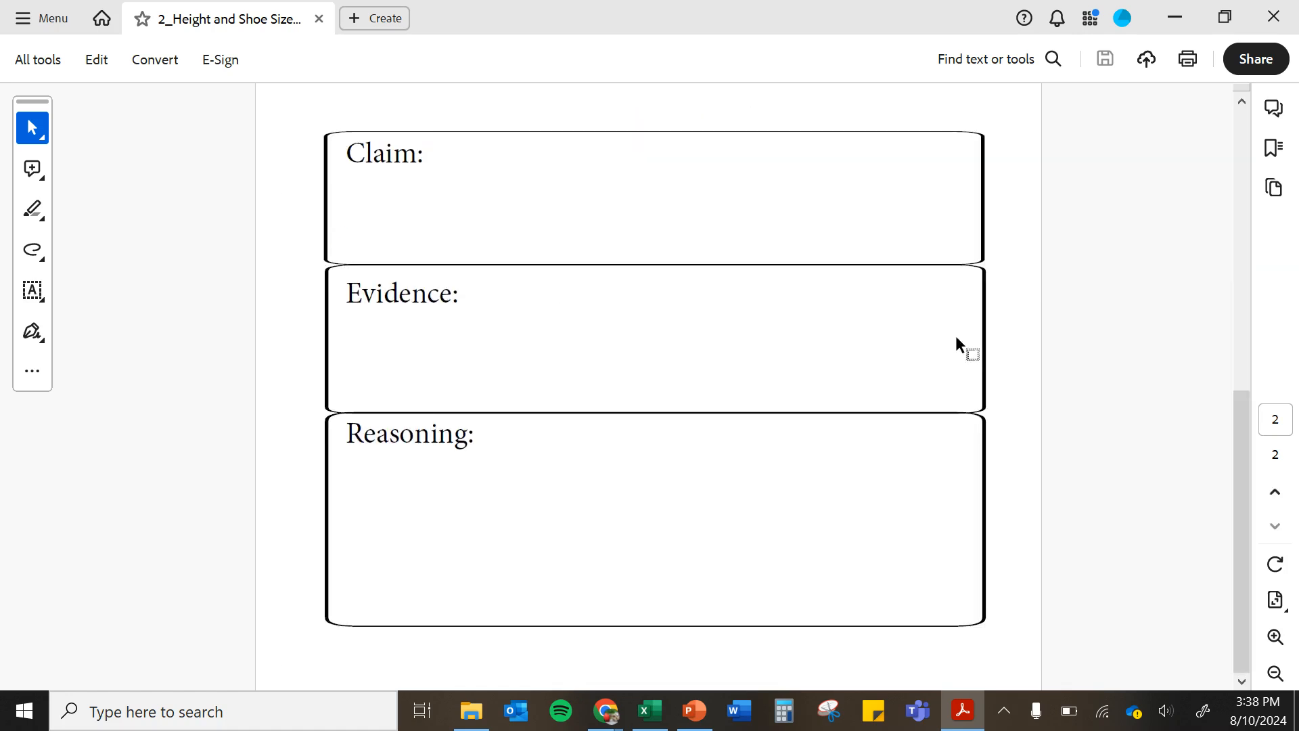
pyautogui.moveTo(894, 587)
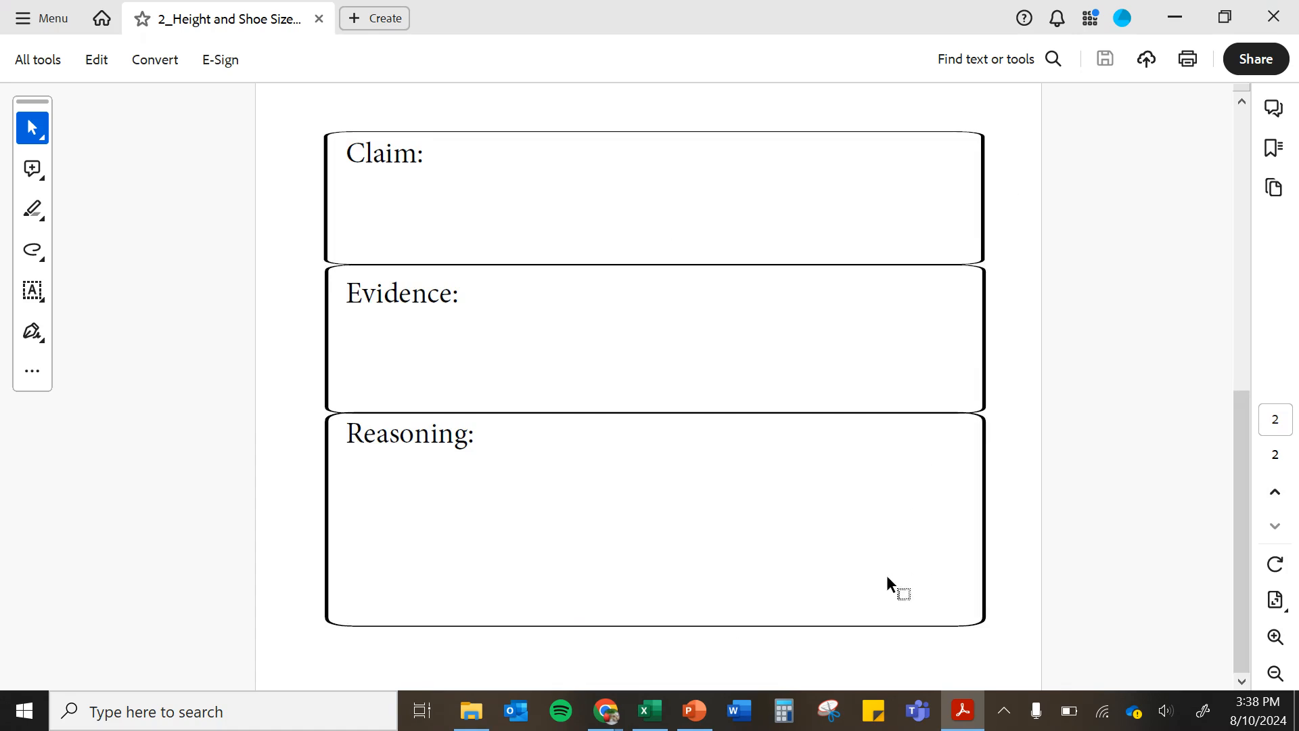
pyautogui.moveTo(902, 202)
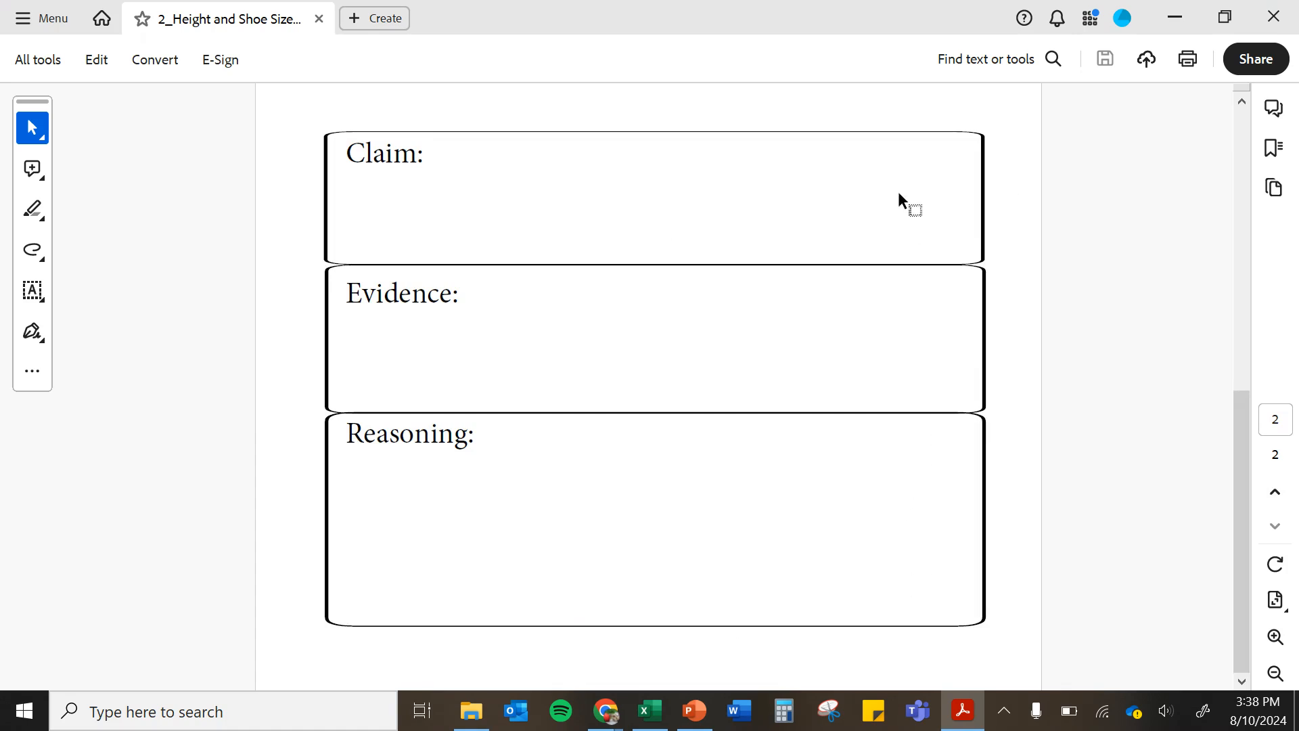
pyautogui.moveTo(812, 150)
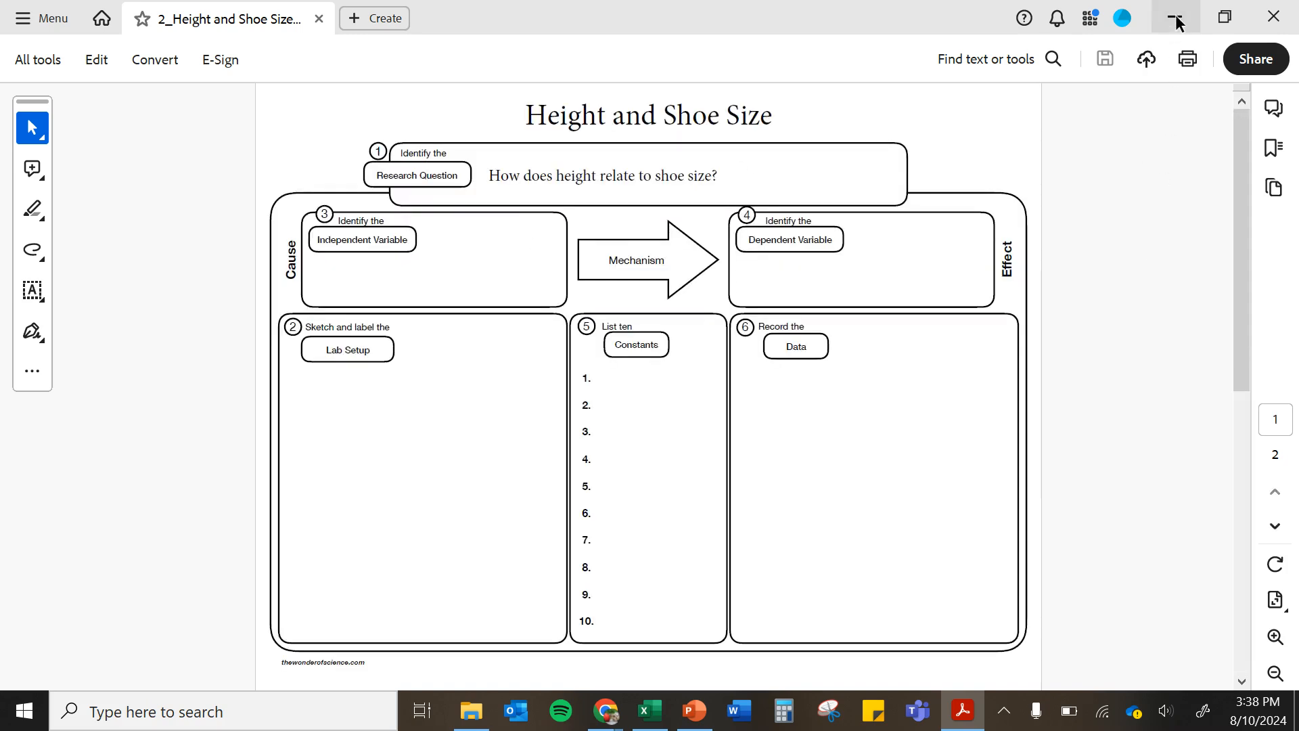
pyautogui.moveTo(1175, 18)
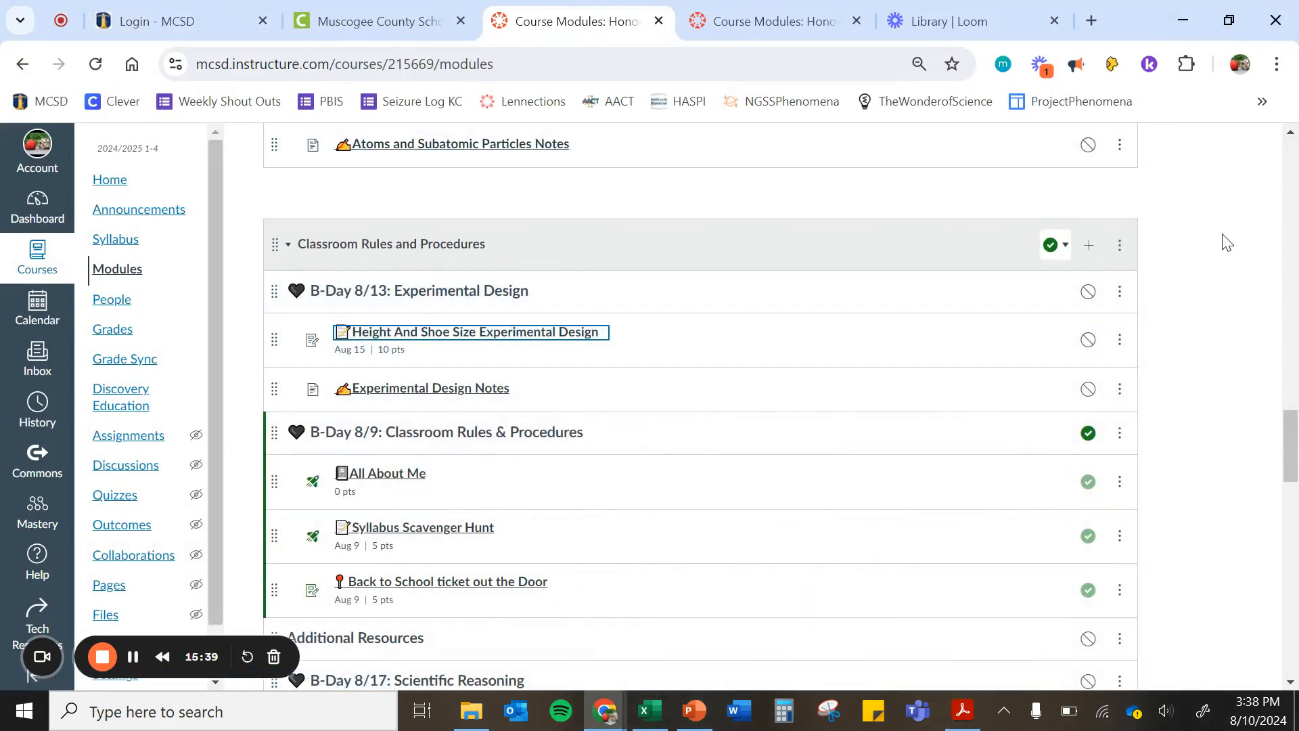
pyautogui.click(469, 332)
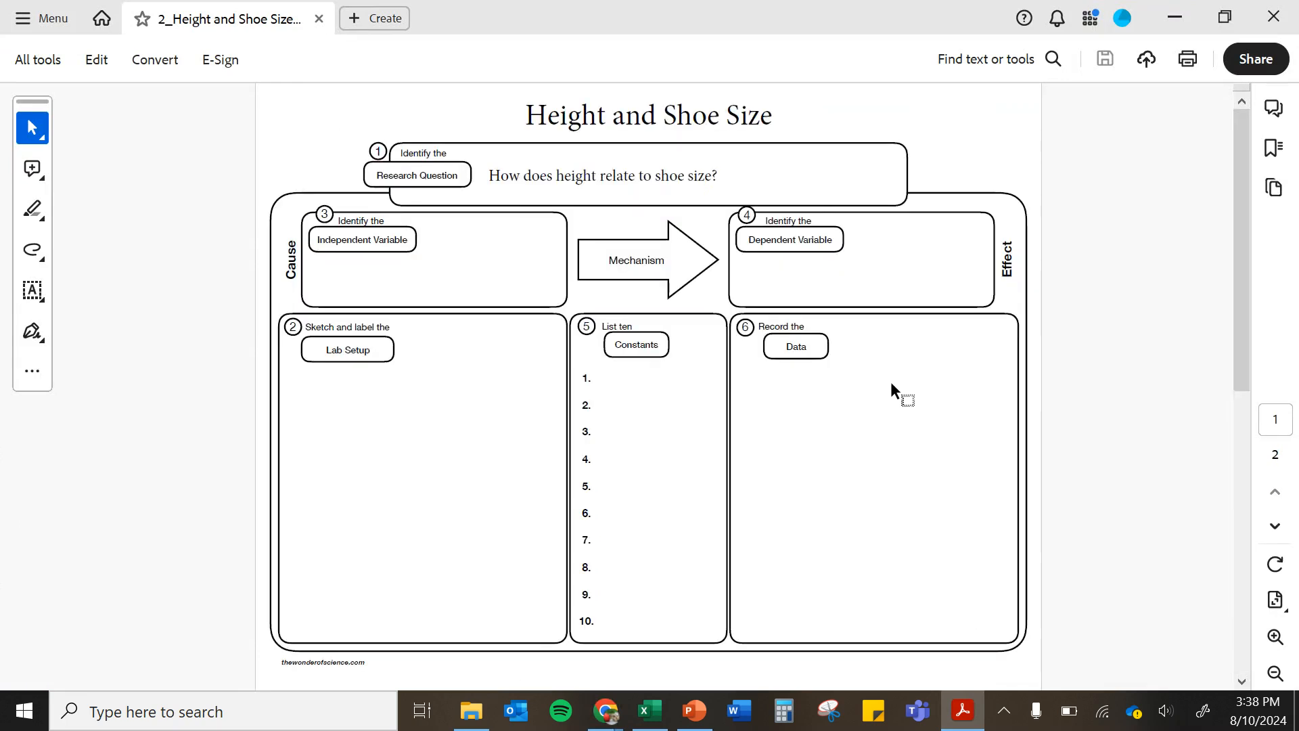
pyautogui.moveTo(1152, 184)
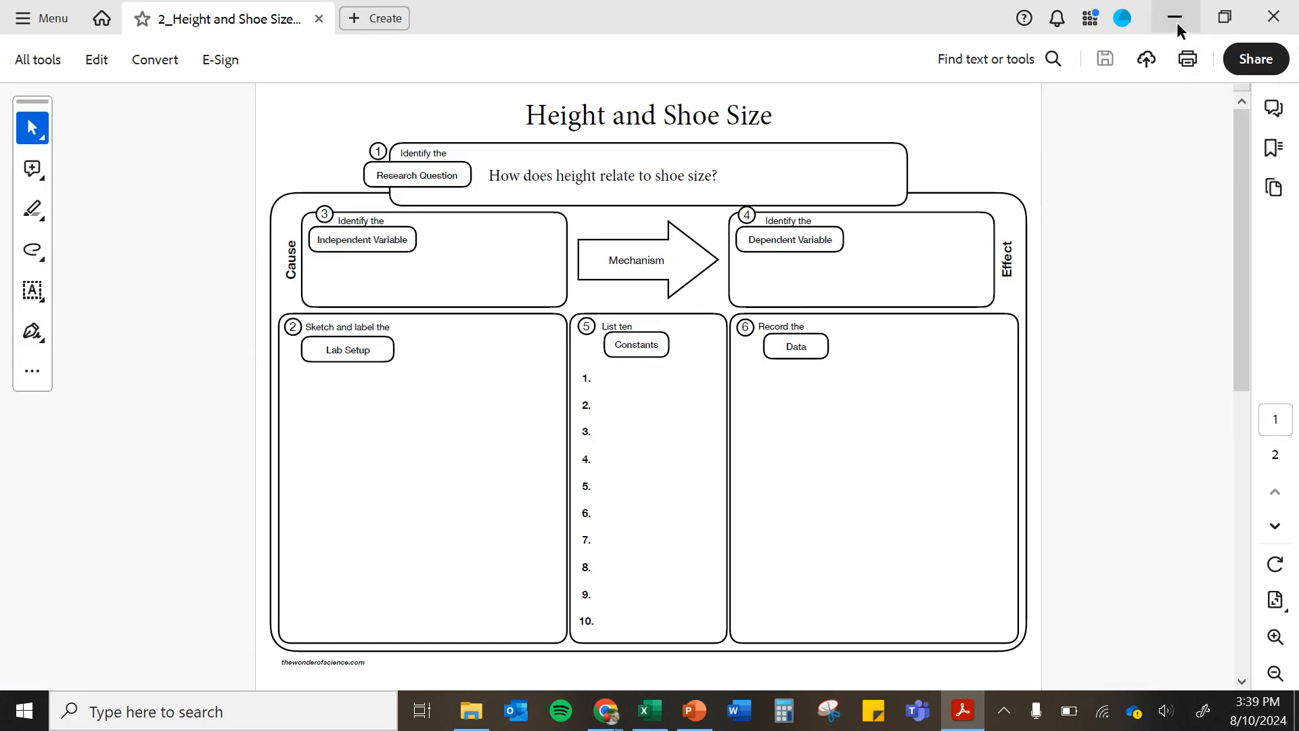
pyautogui.moveTo(1175, 18)
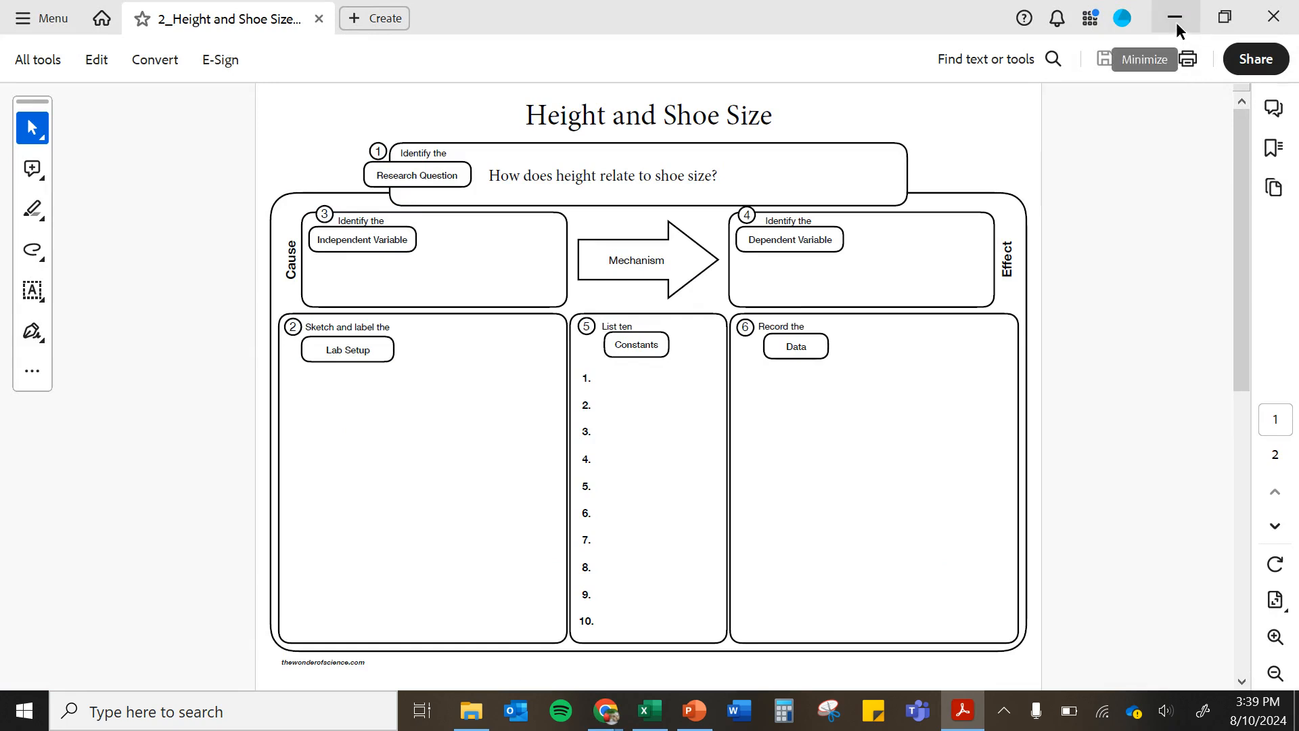